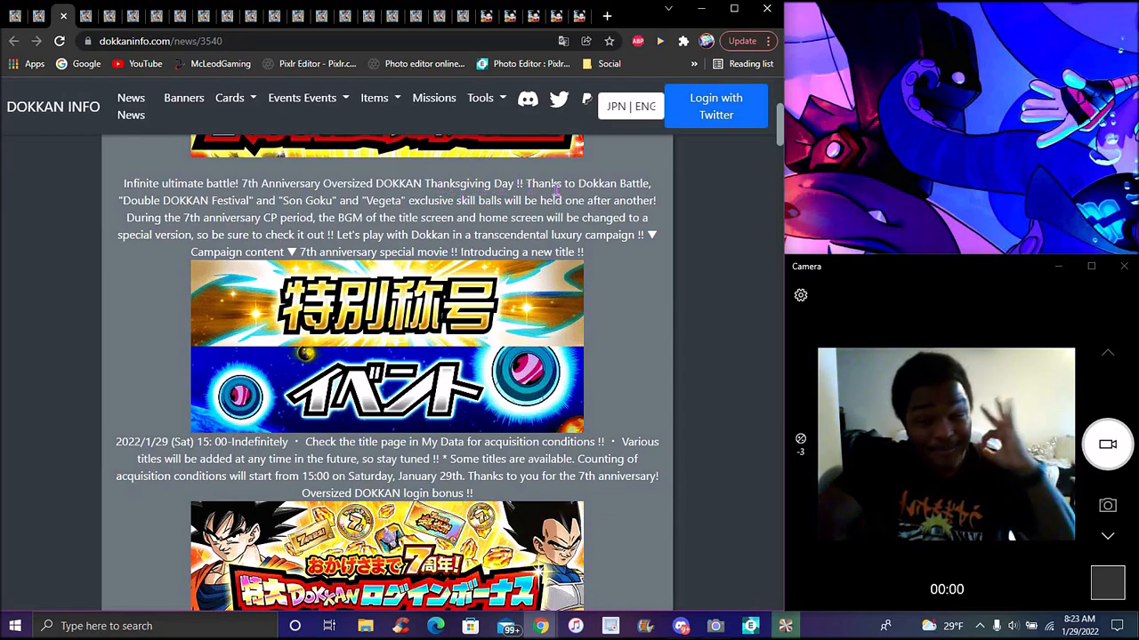
Read past the login bonus, missions, Double DOKKAN Festival and 77 Gasha to Select Dokkan Festival
scroll("down", 3)
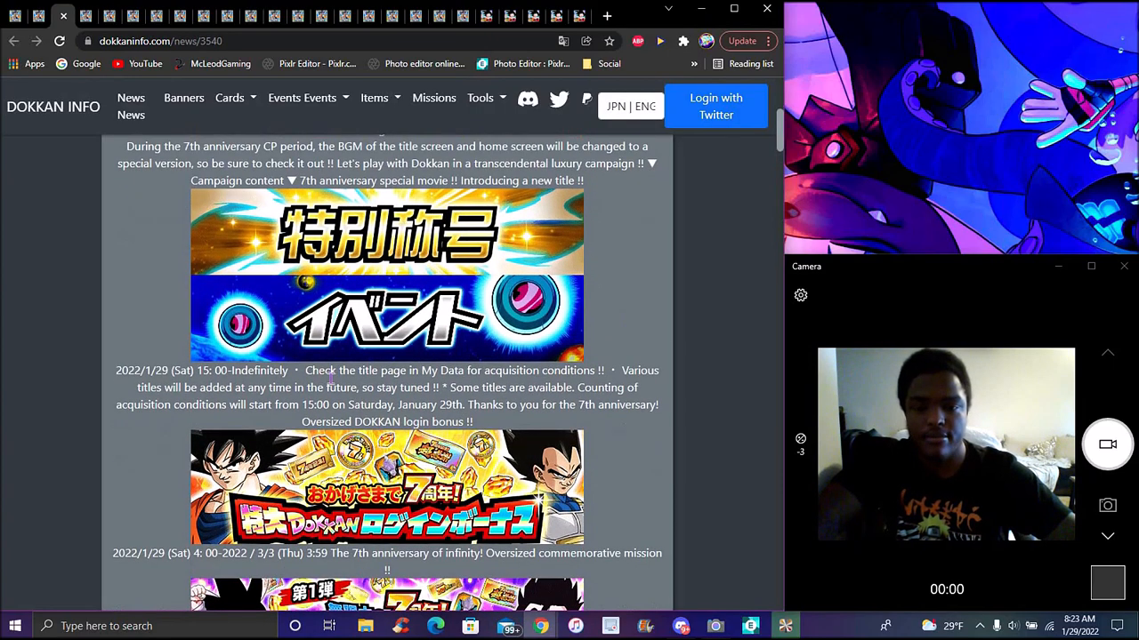
mouse_move(577, 232)
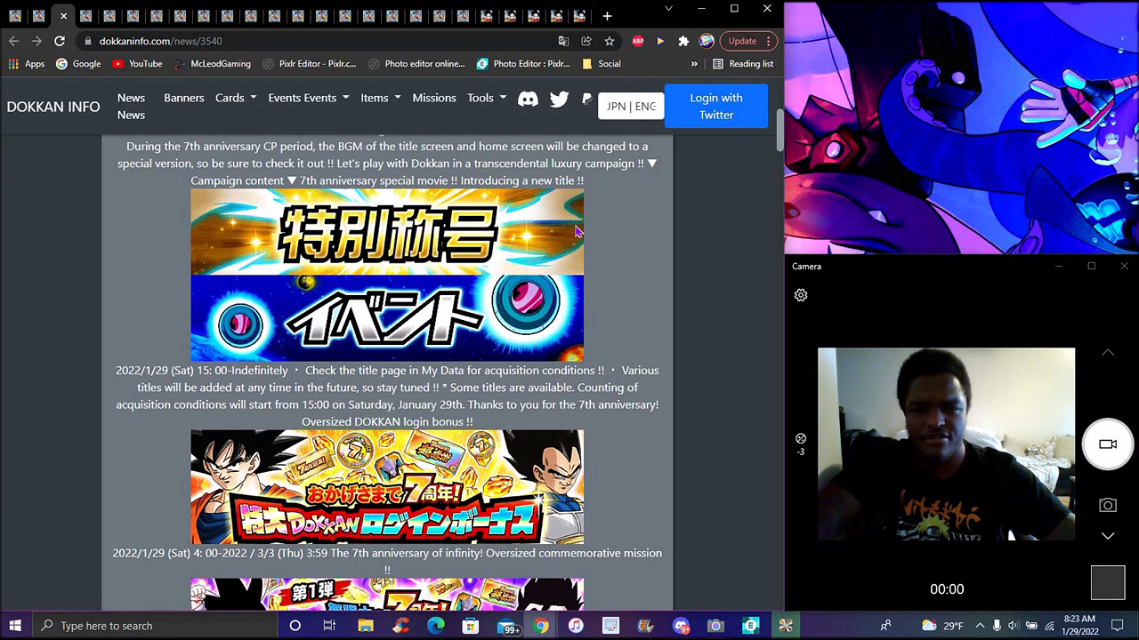
mouse_move(625, 273)
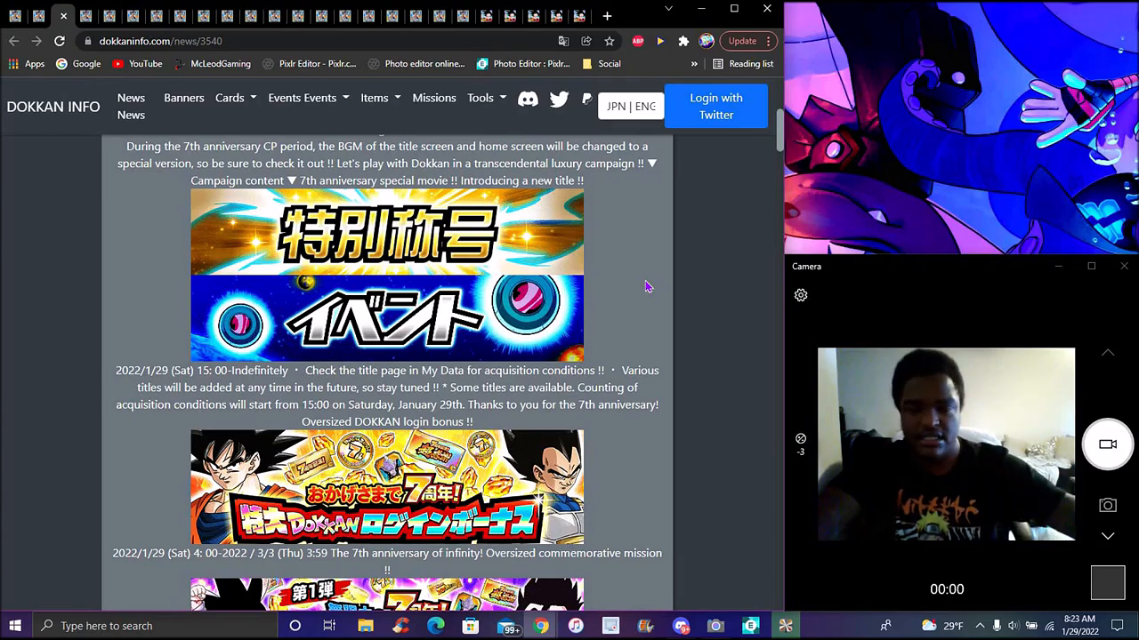
scroll("down", 3)
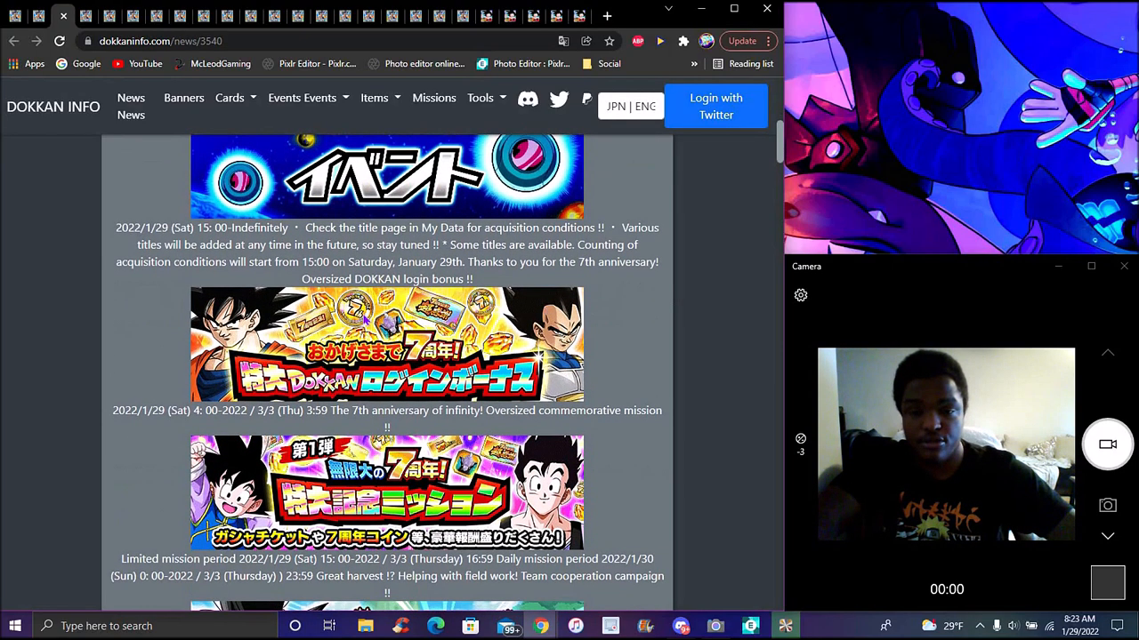
scroll("down", 3)
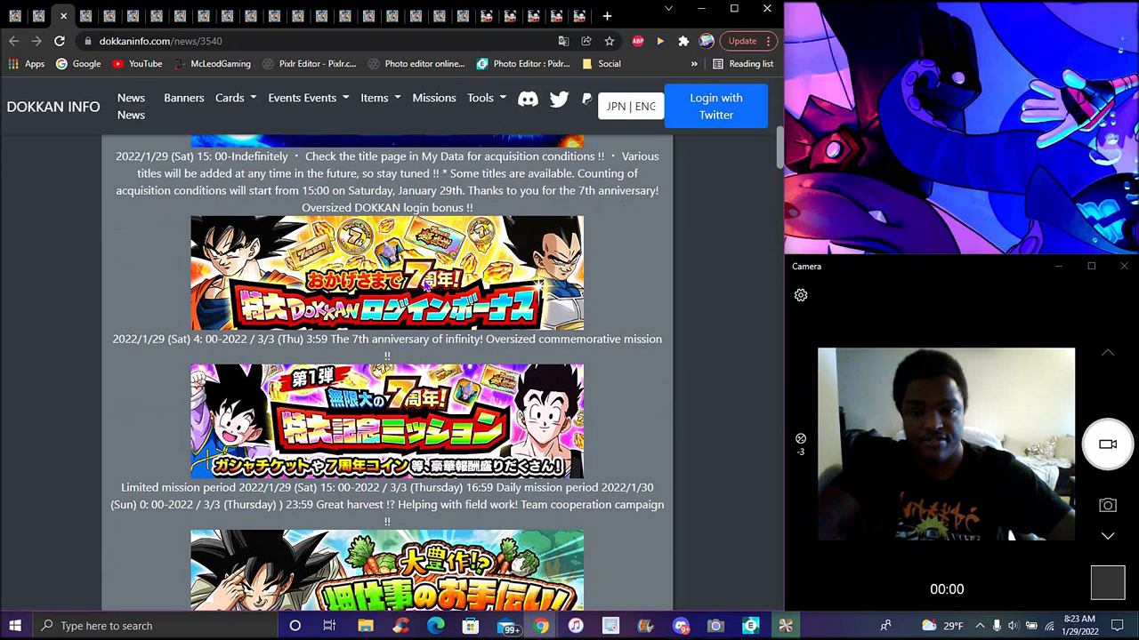
scroll("down", 3)
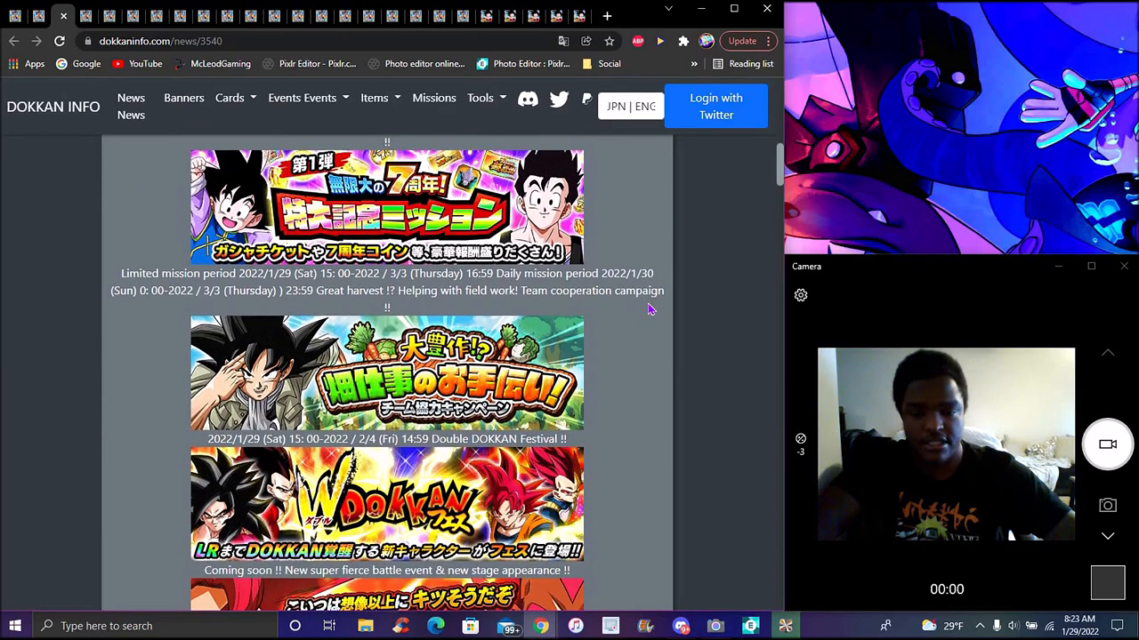
scroll("down", 3)
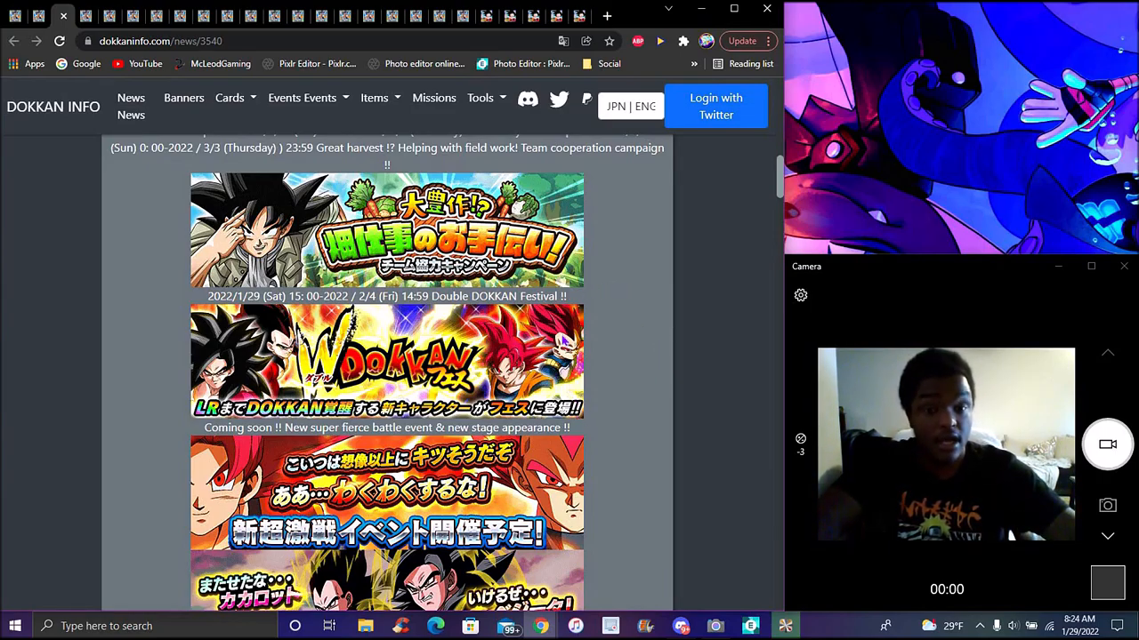
scroll("down", 3)
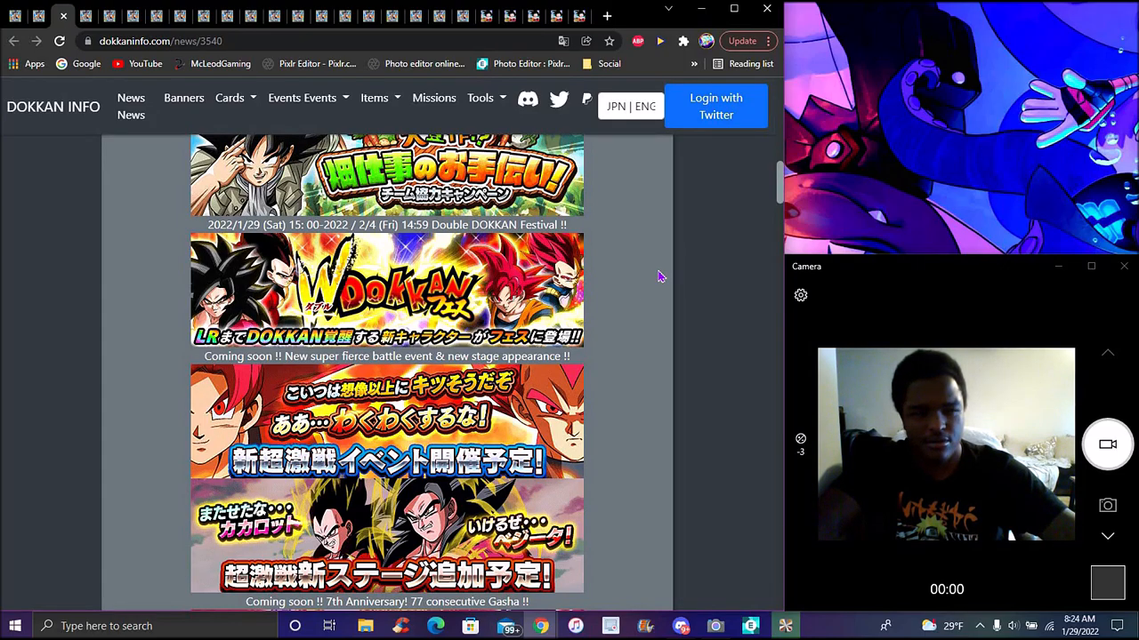
scroll("down", 3)
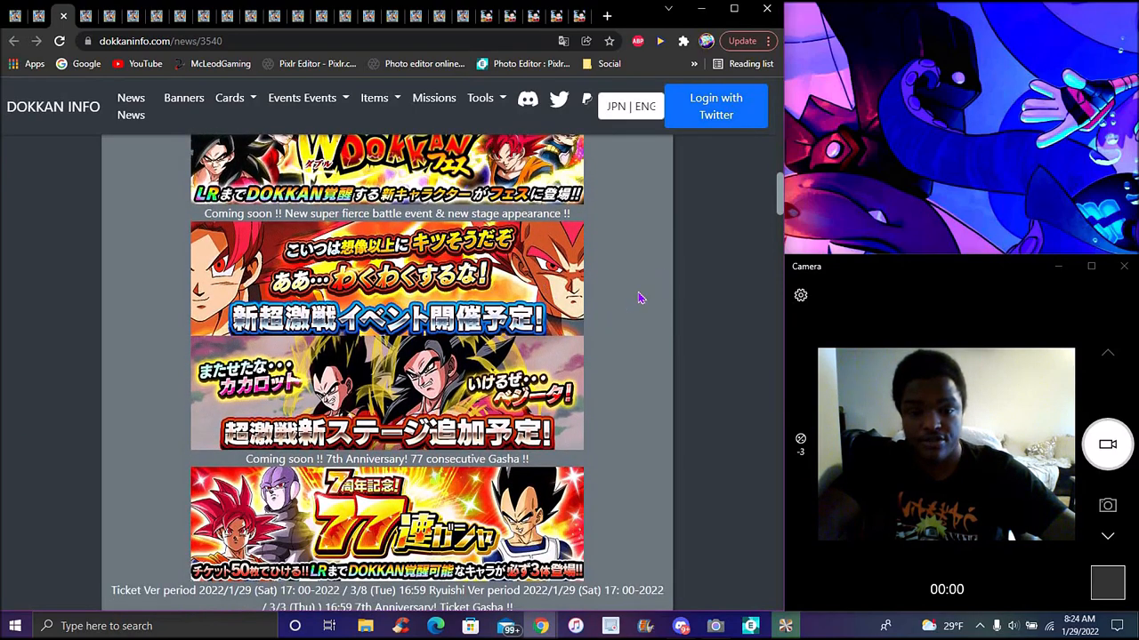
scroll("down", 3)
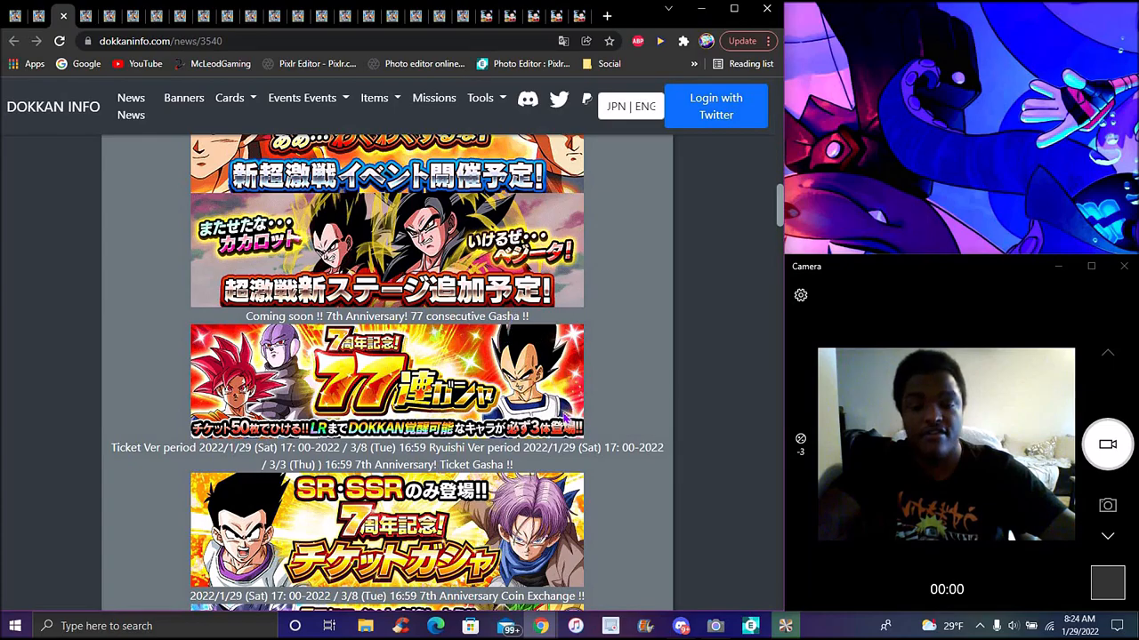
scroll("down", 3)
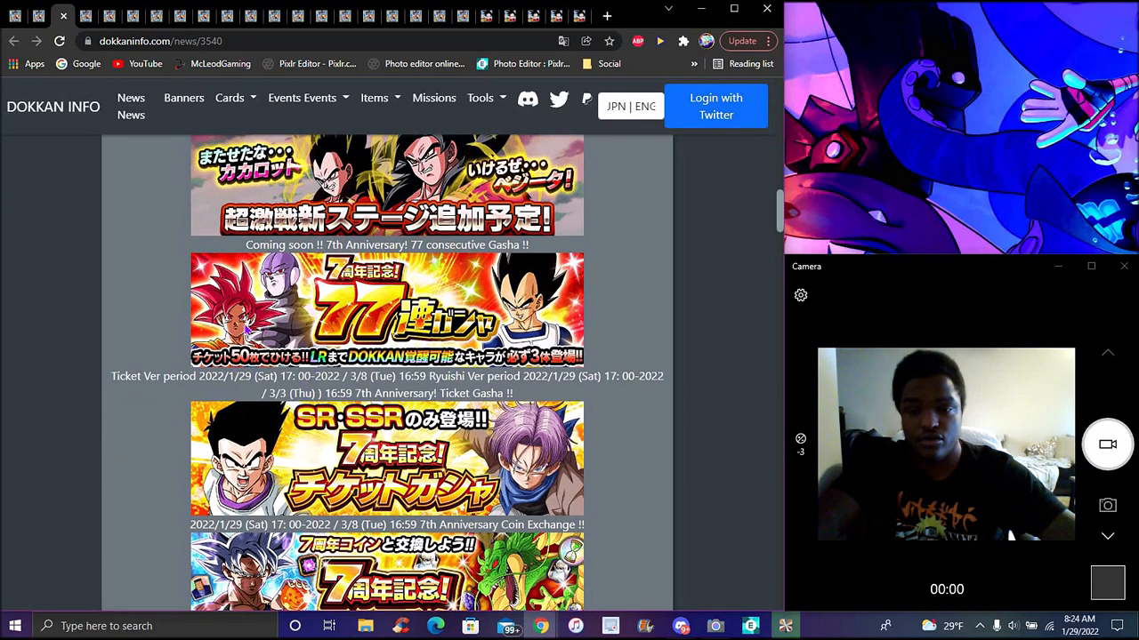
scroll("down", 3)
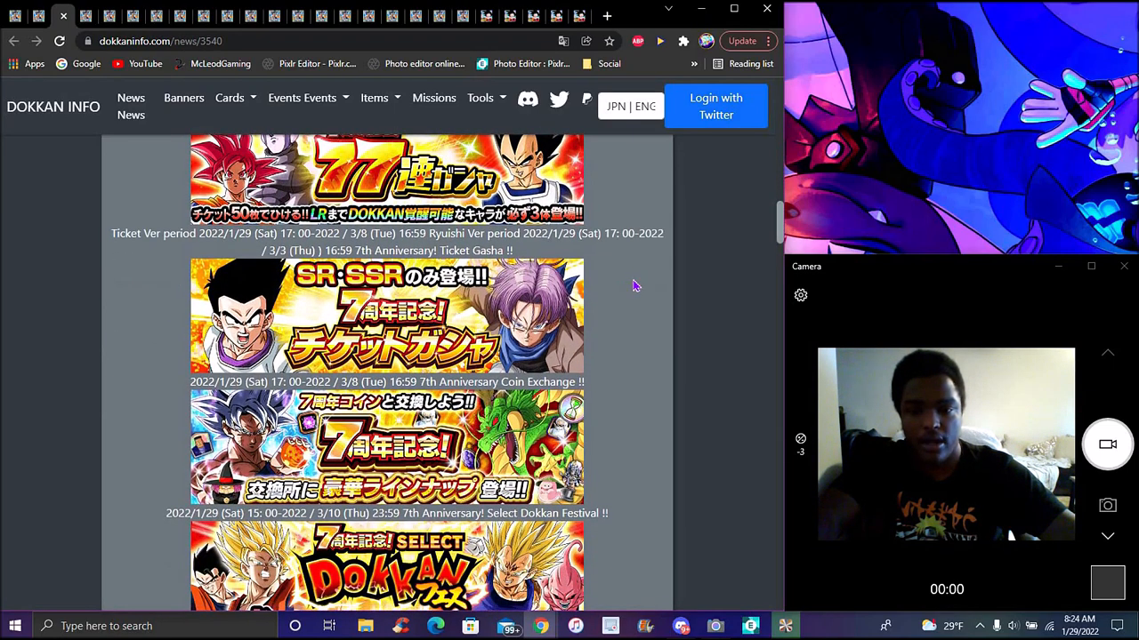
scroll("down", 3)
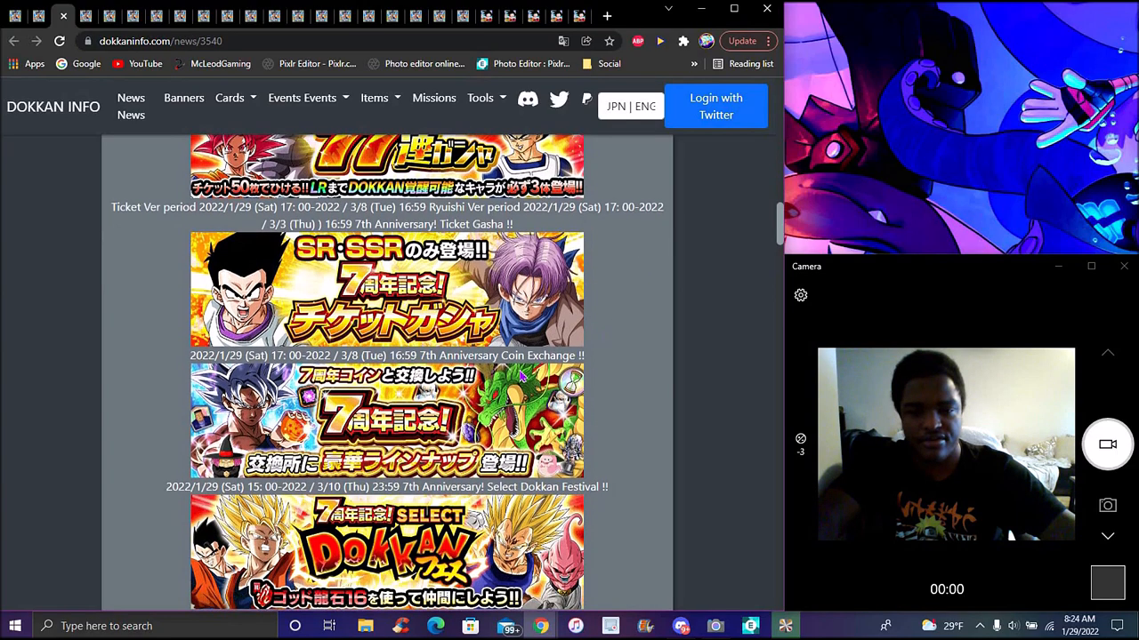
Scroll past the dragon stone sale and SNS campaign to the Ritual Gasha and story event banners
scroll("down", 3)
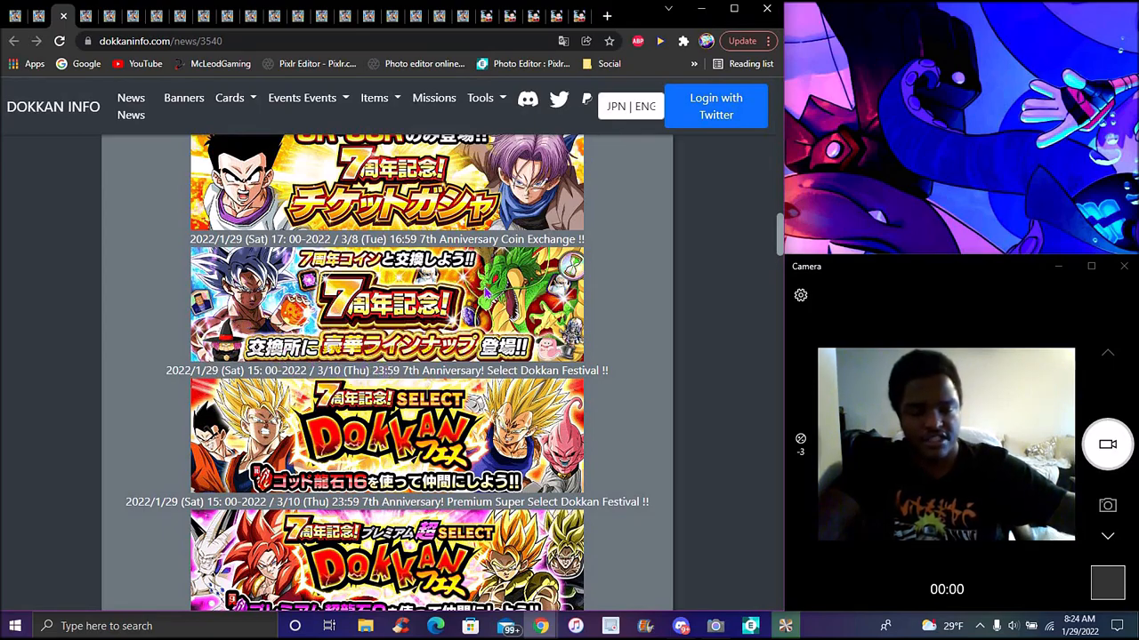
scroll("down", 3)
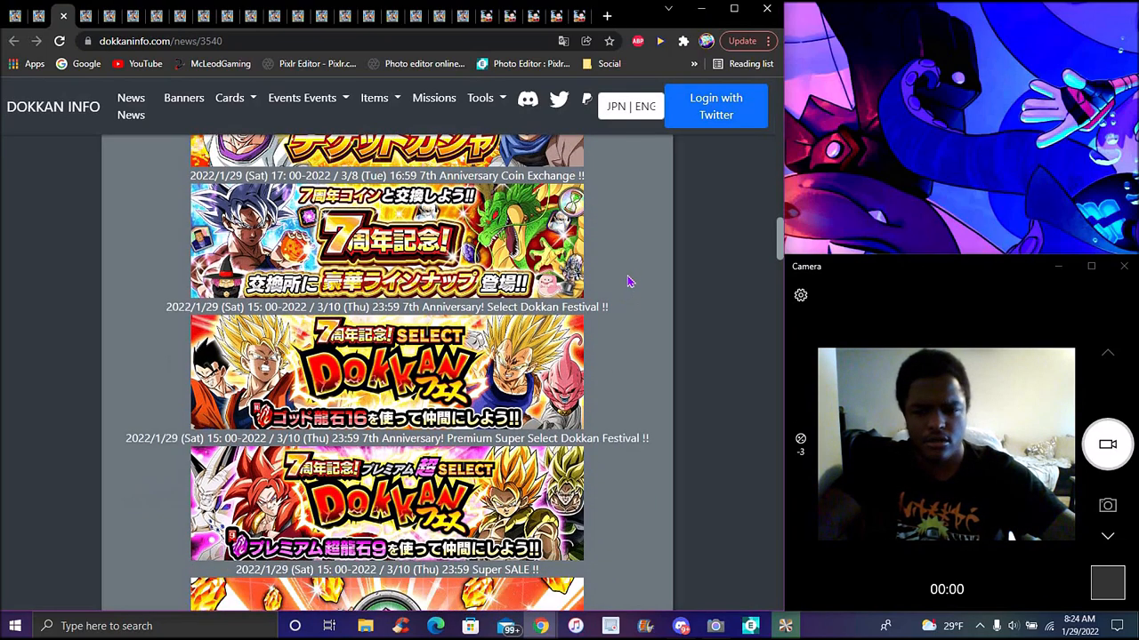
scroll("down", 3)
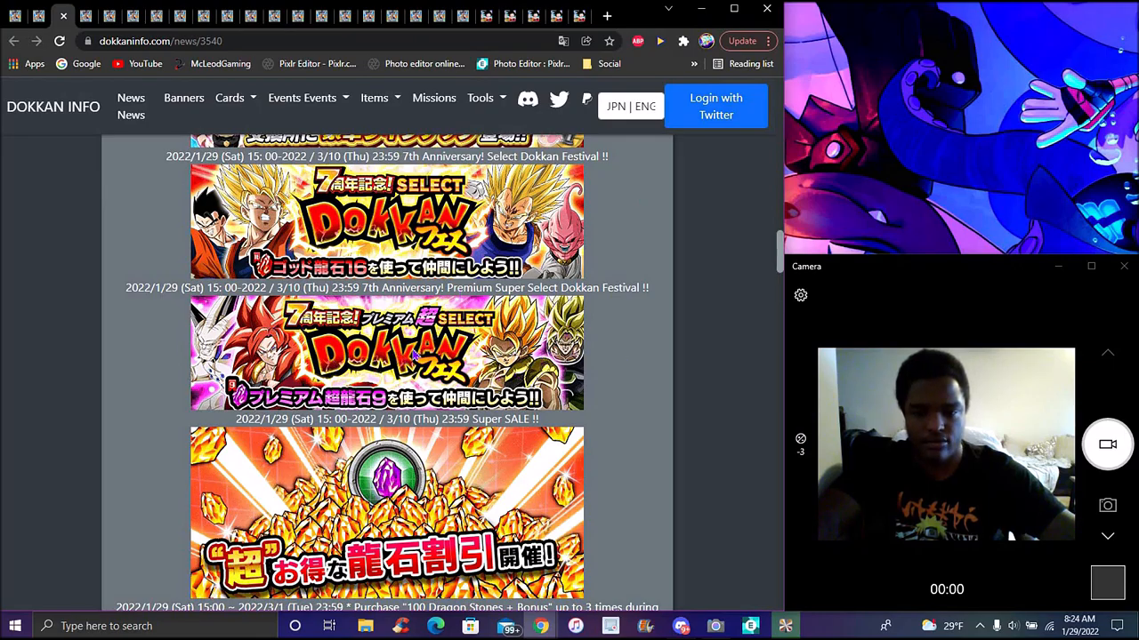
scroll("down", 3)
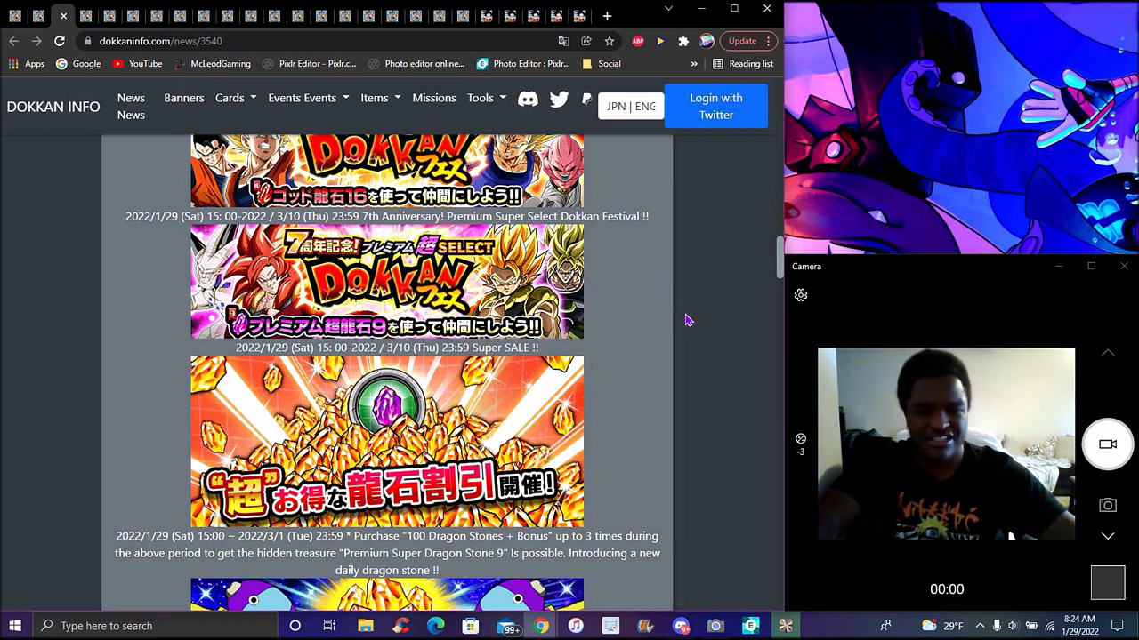
mouse_move(707, 318)
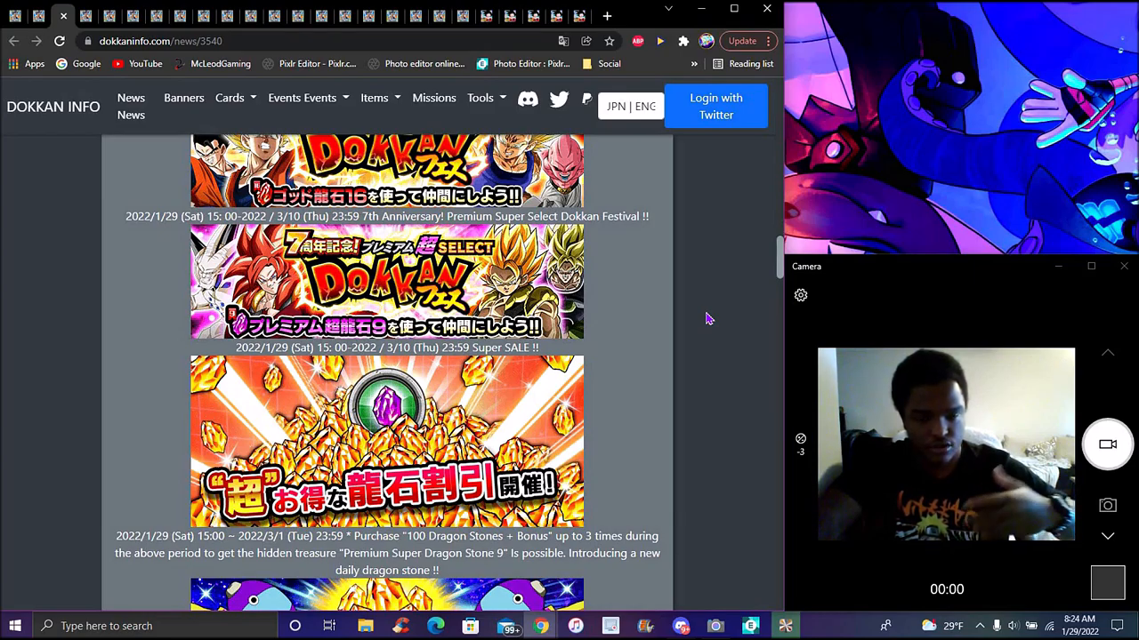
mouse_move(681, 345)
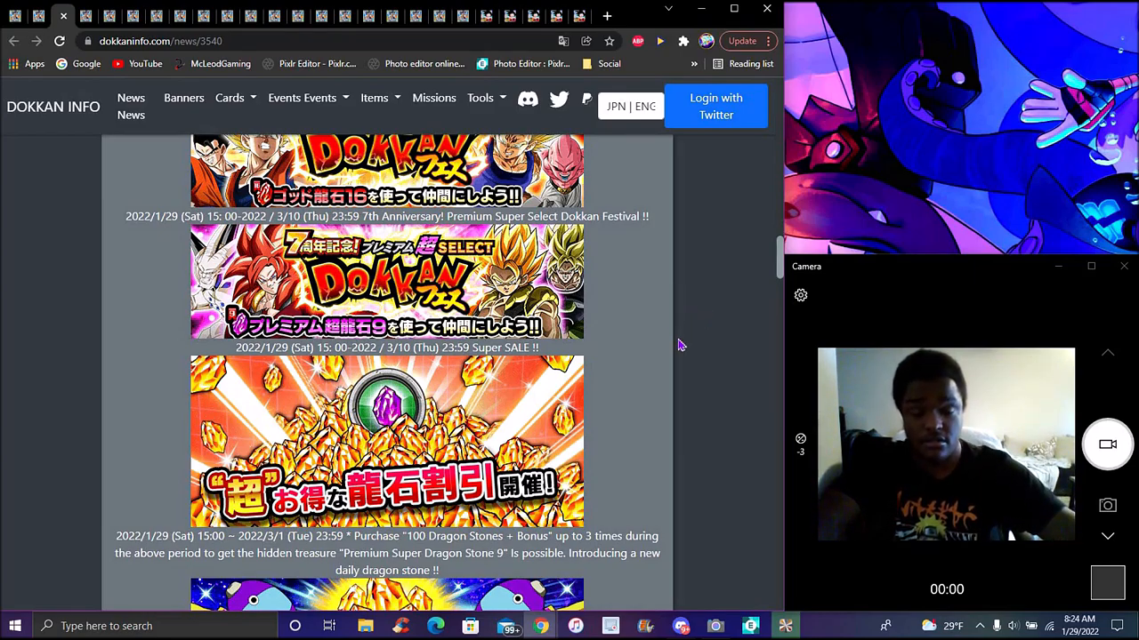
mouse_move(685, 385)
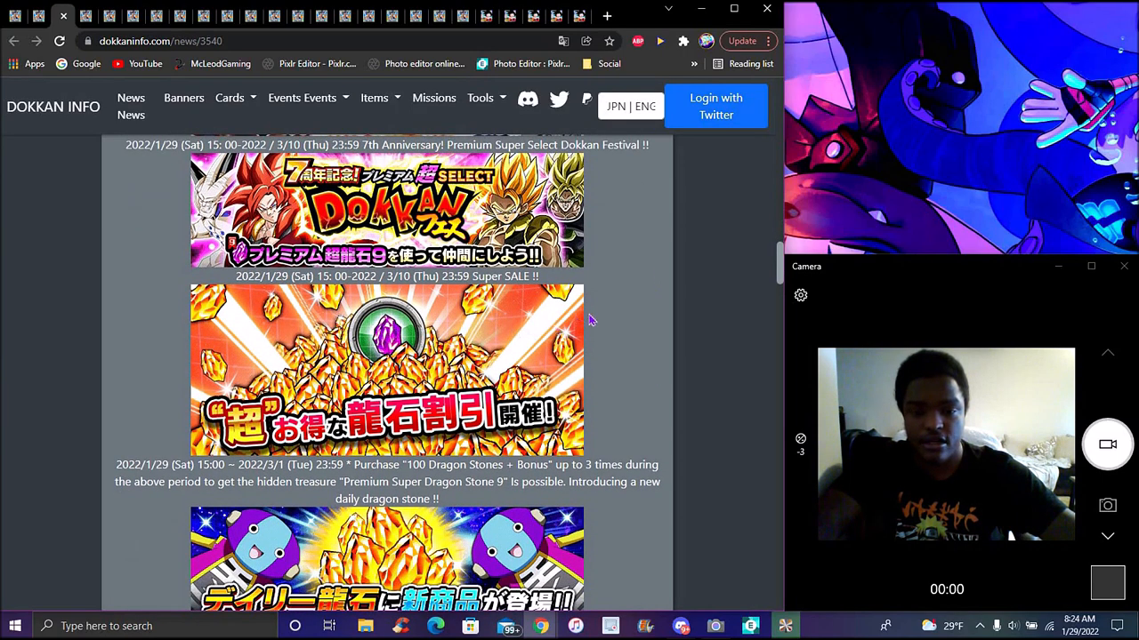
scroll("down", 3)
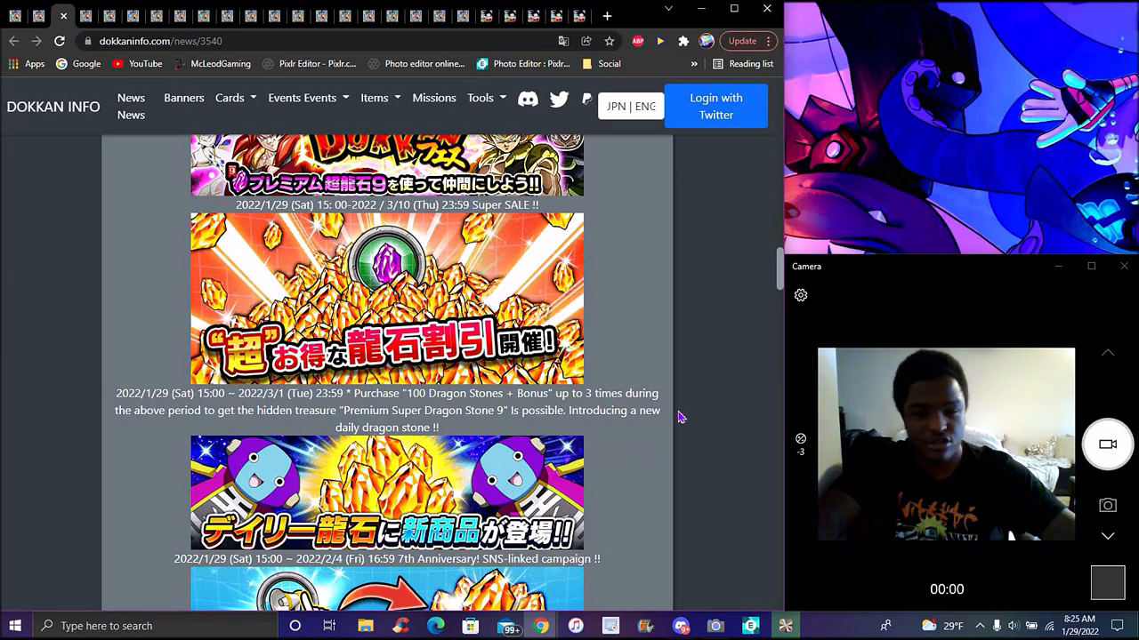
scroll("down", 3)
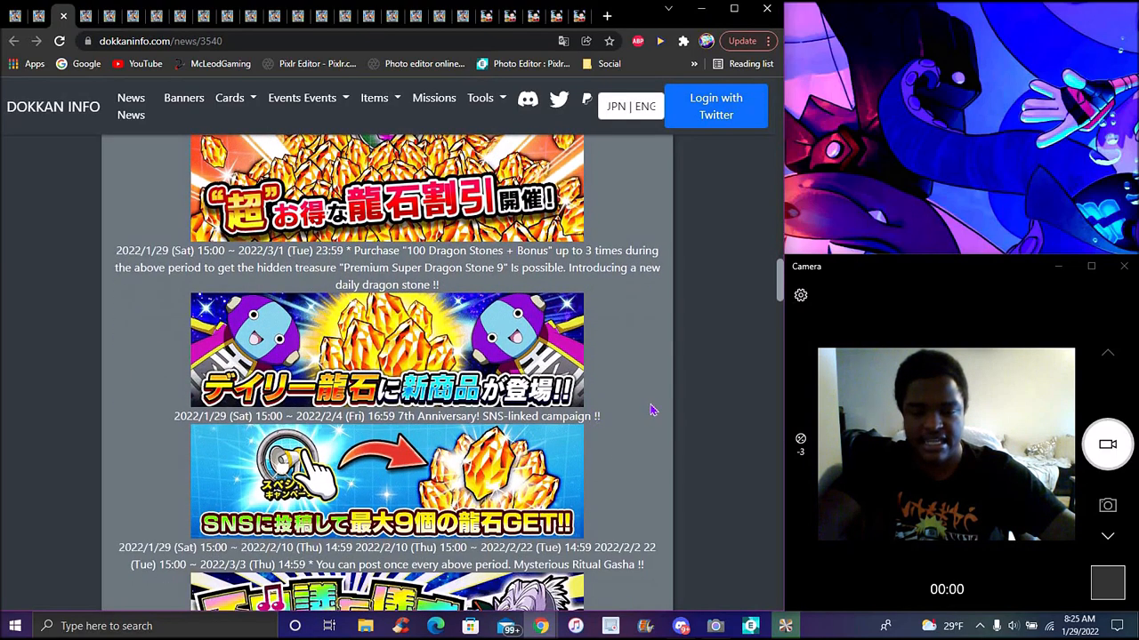
scroll("down", 3)
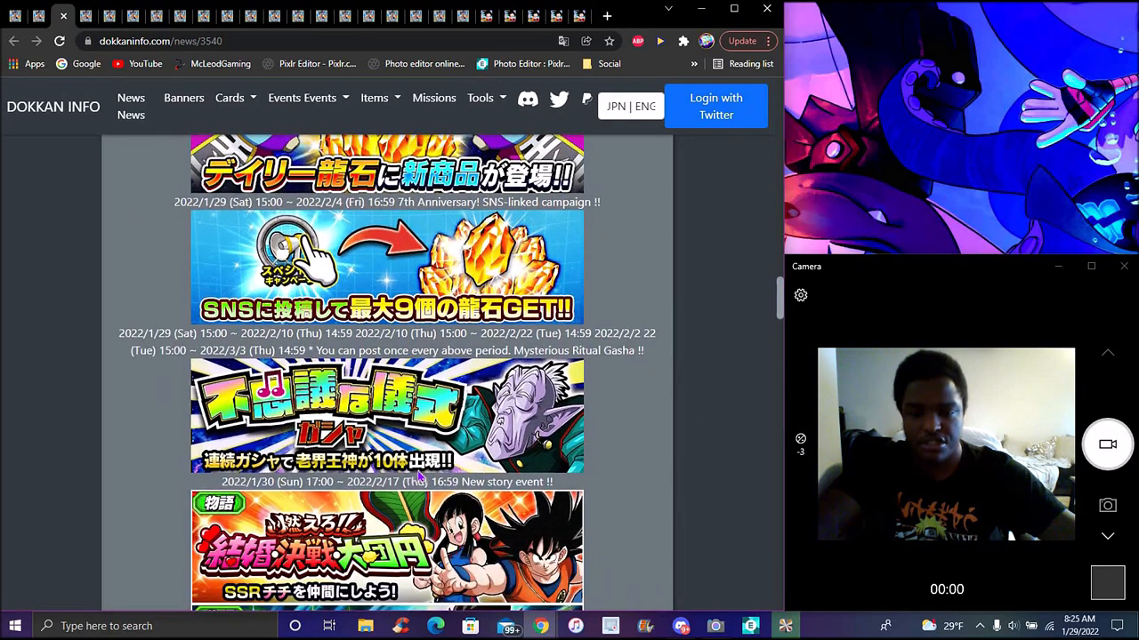
mouse_move(660, 425)
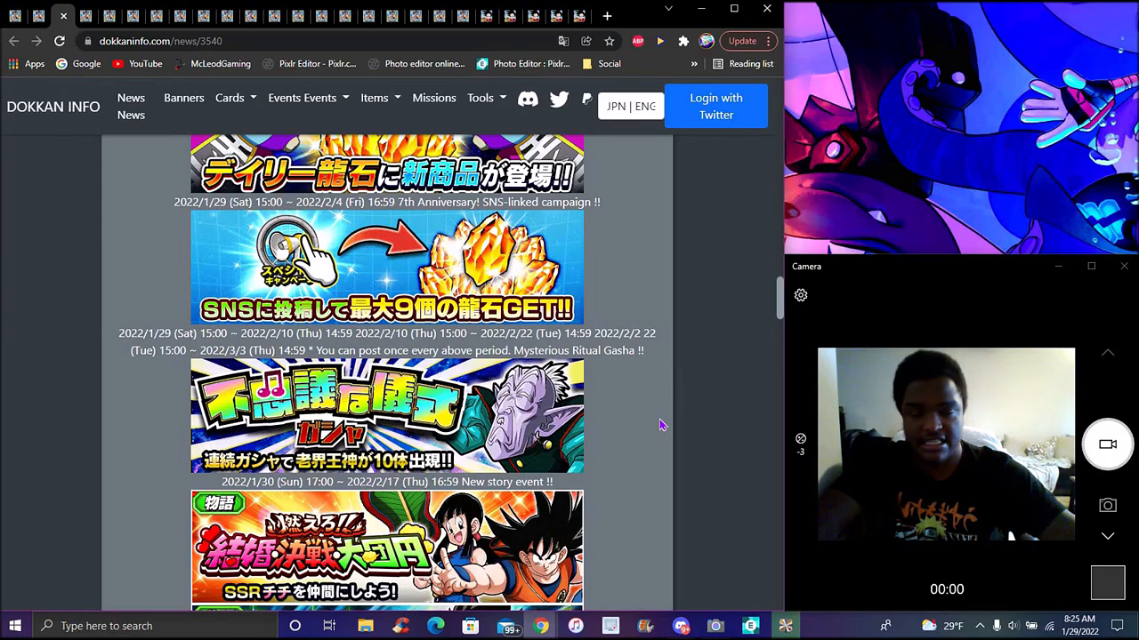
mouse_move(676, 391)
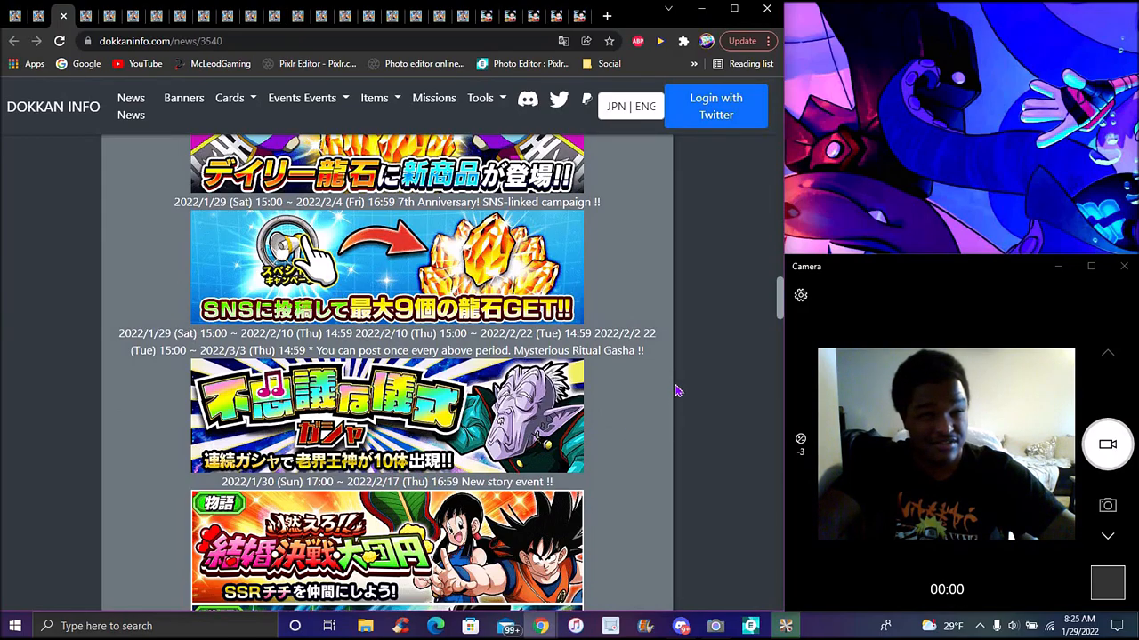
scroll("down", 3)
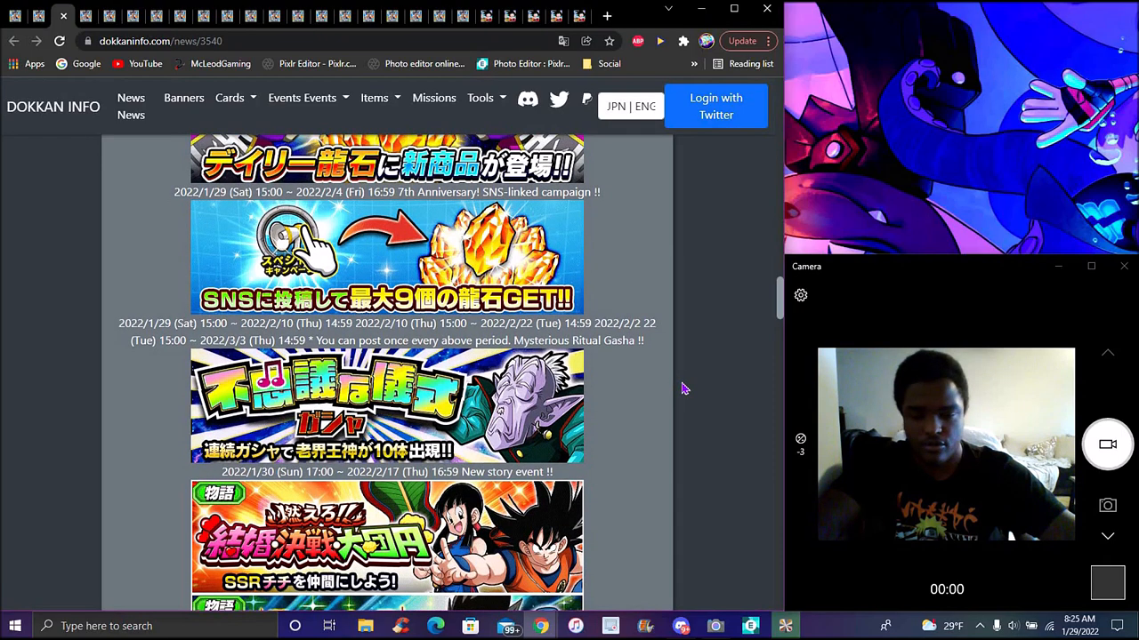
scroll("down", 3)
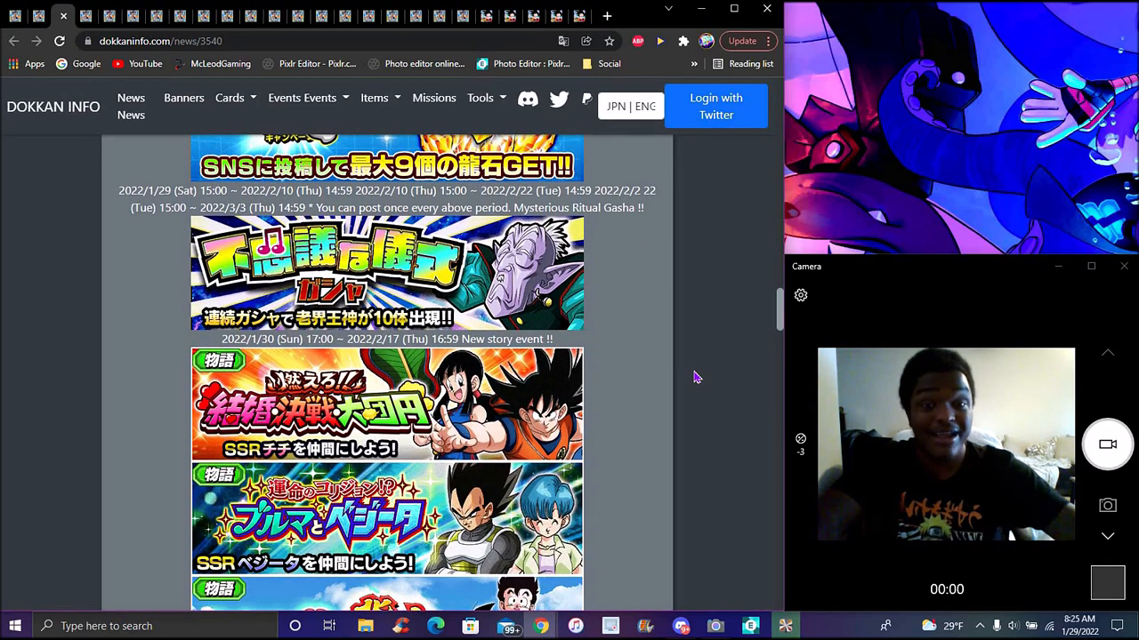
mouse_move(683, 358)
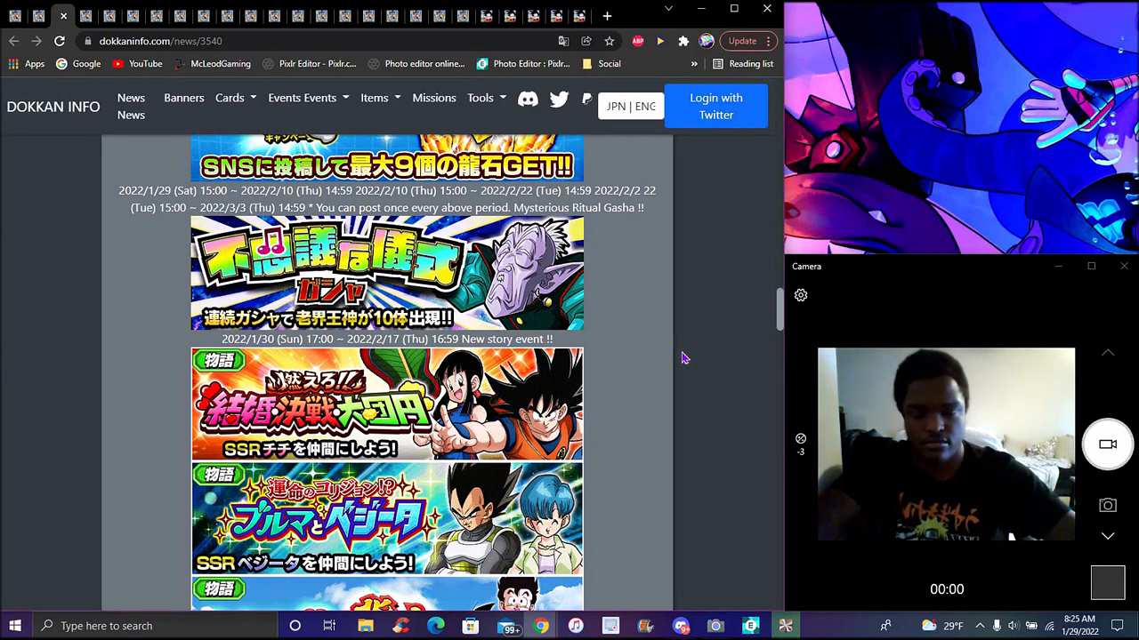
Scroll down through the news/3540 anniversary banner list, then back up slightly
scroll("down", 3)
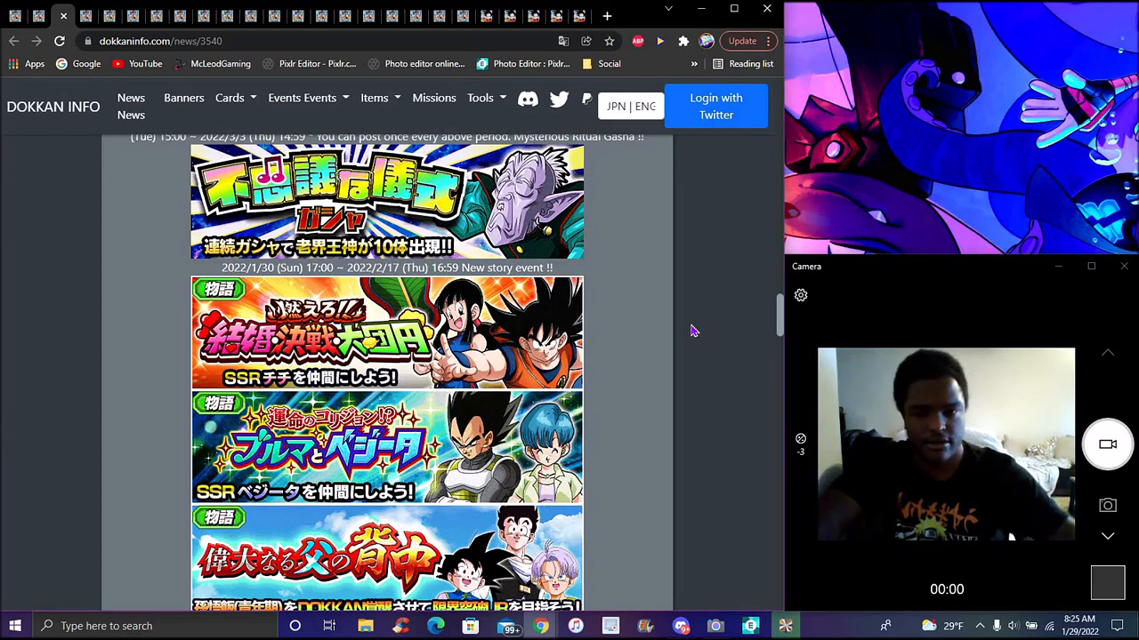
mouse_move(698, 317)
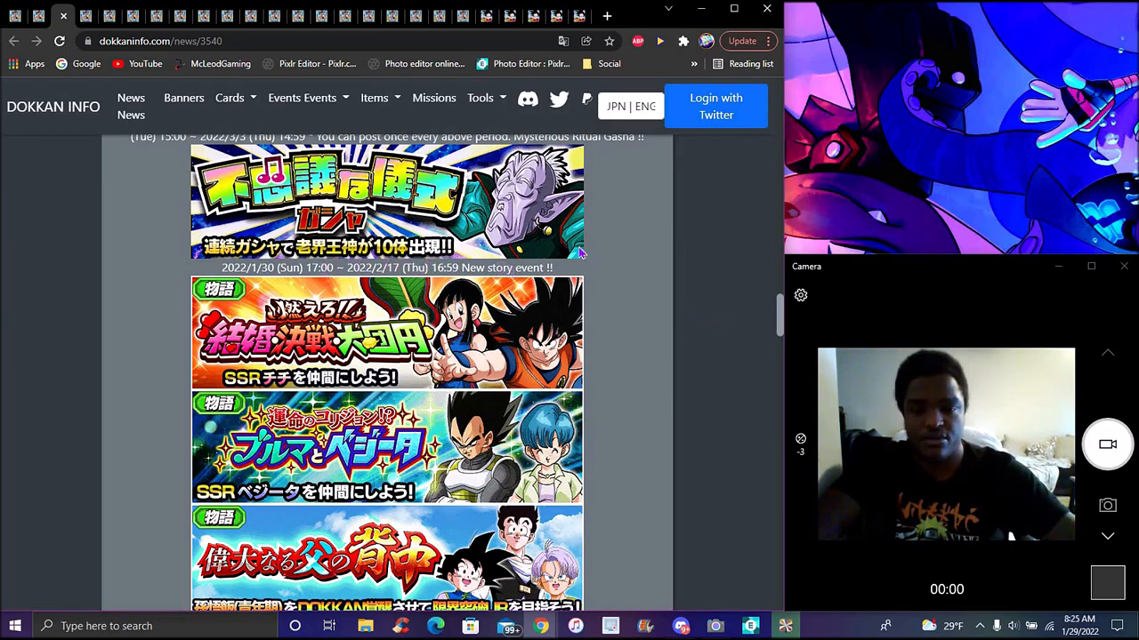
scroll("down", 3)
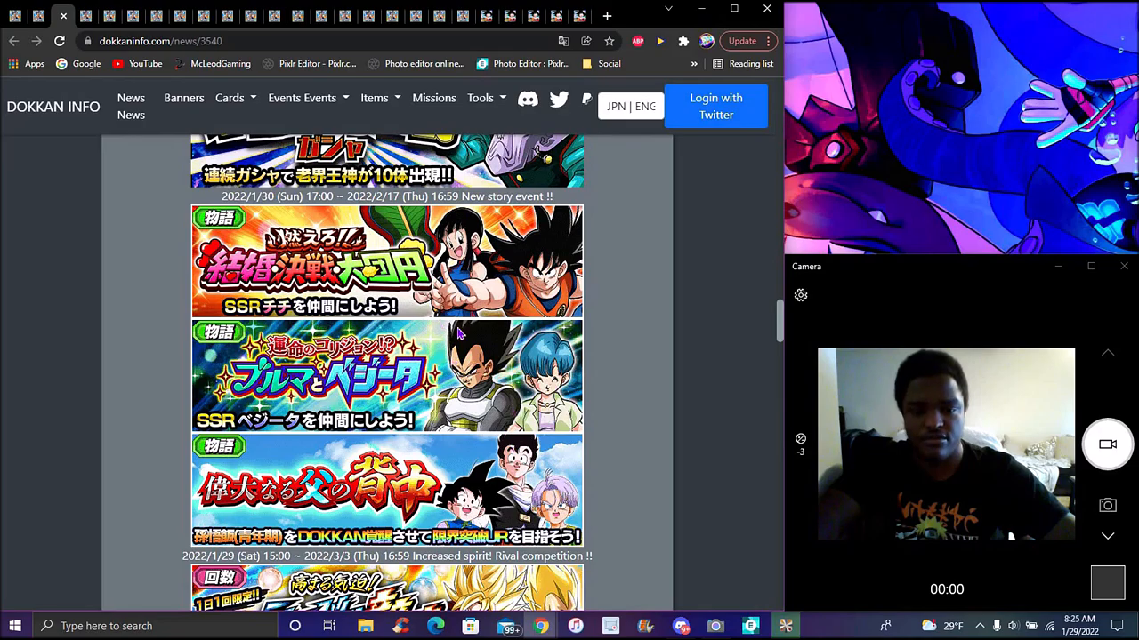
scroll("down", 3)
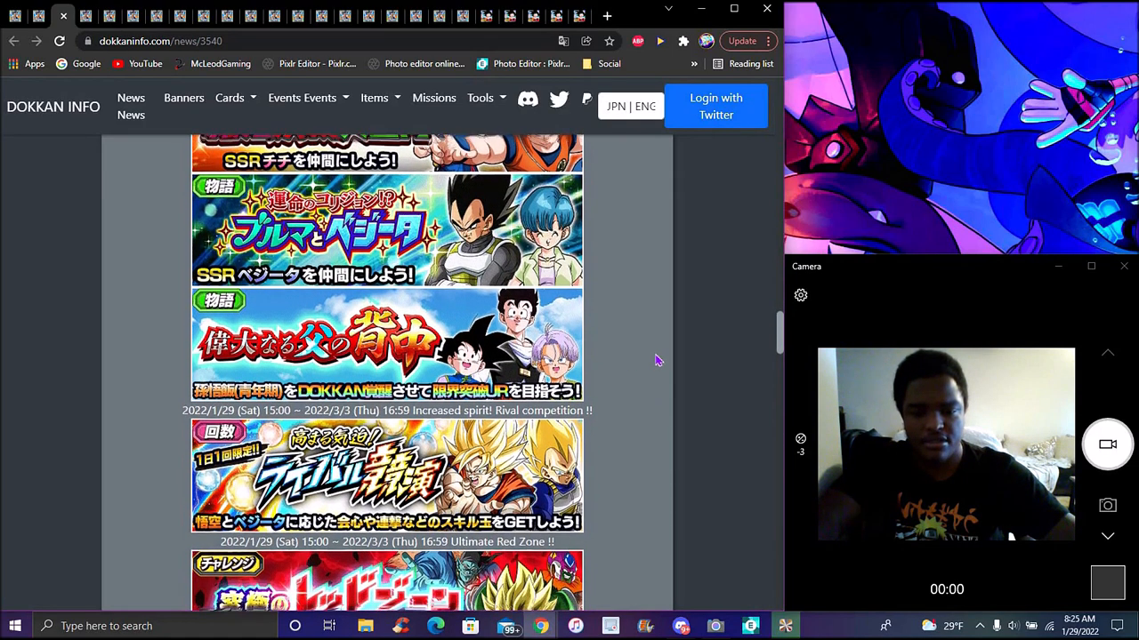
scroll("down", 3)
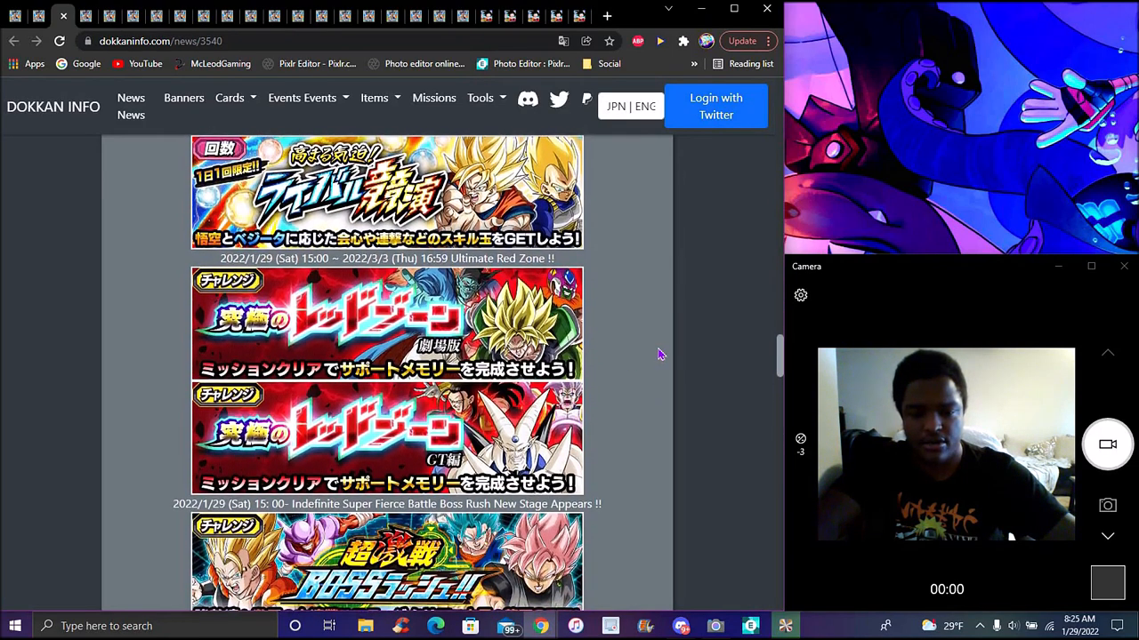
scroll("down", 3)
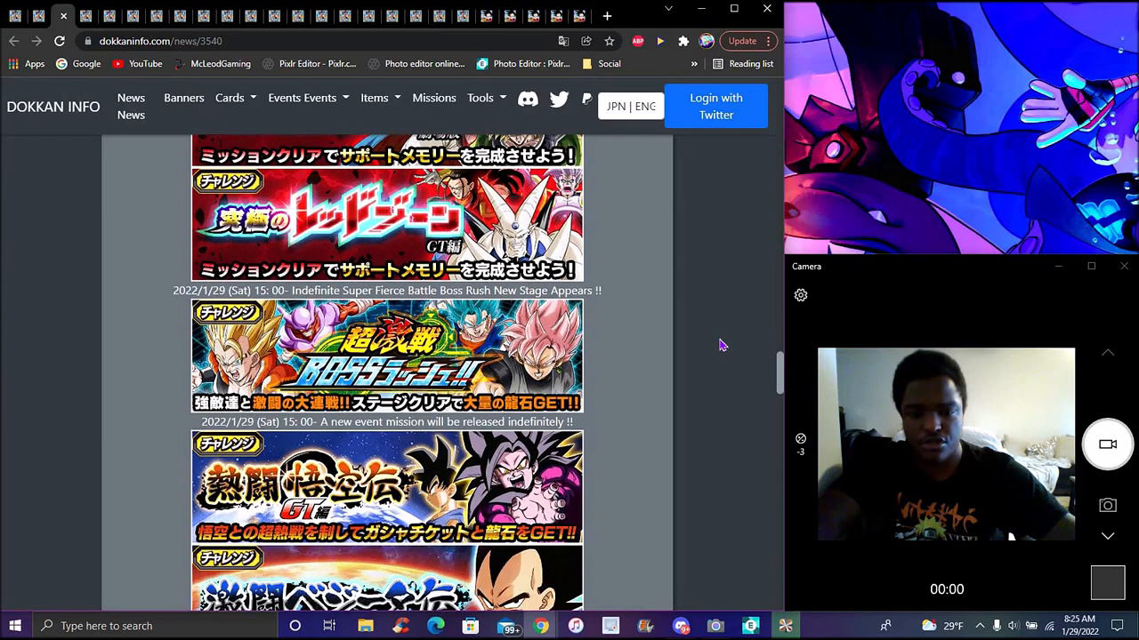
scroll("down", 3)
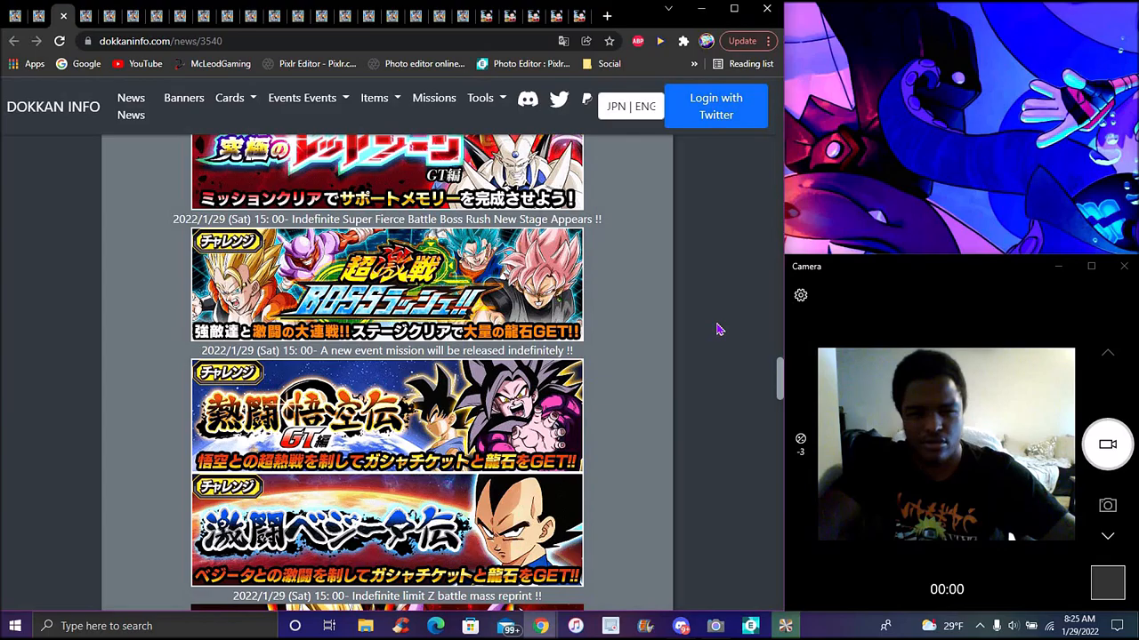
scroll("down", 3)
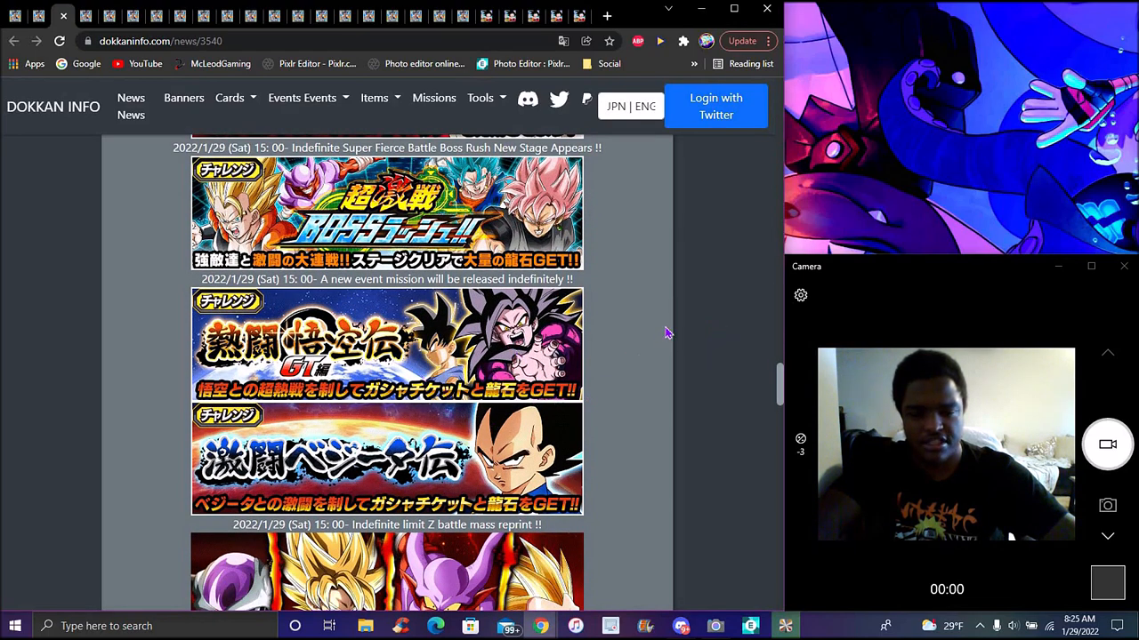
scroll("down", 3)
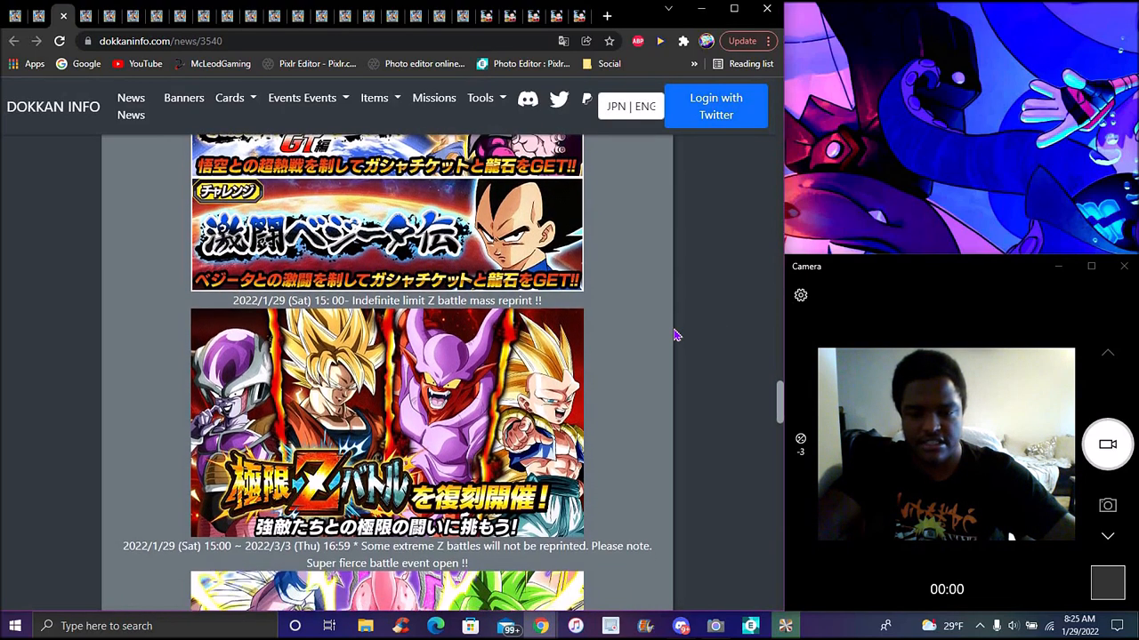
scroll("down", 3)
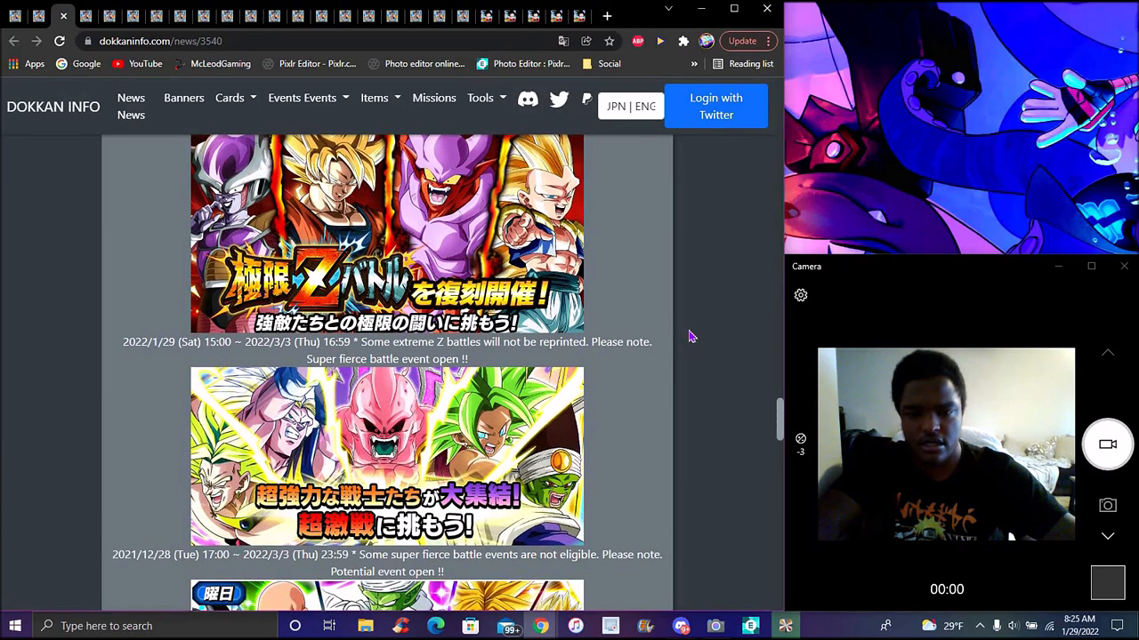
scroll("down", 3)
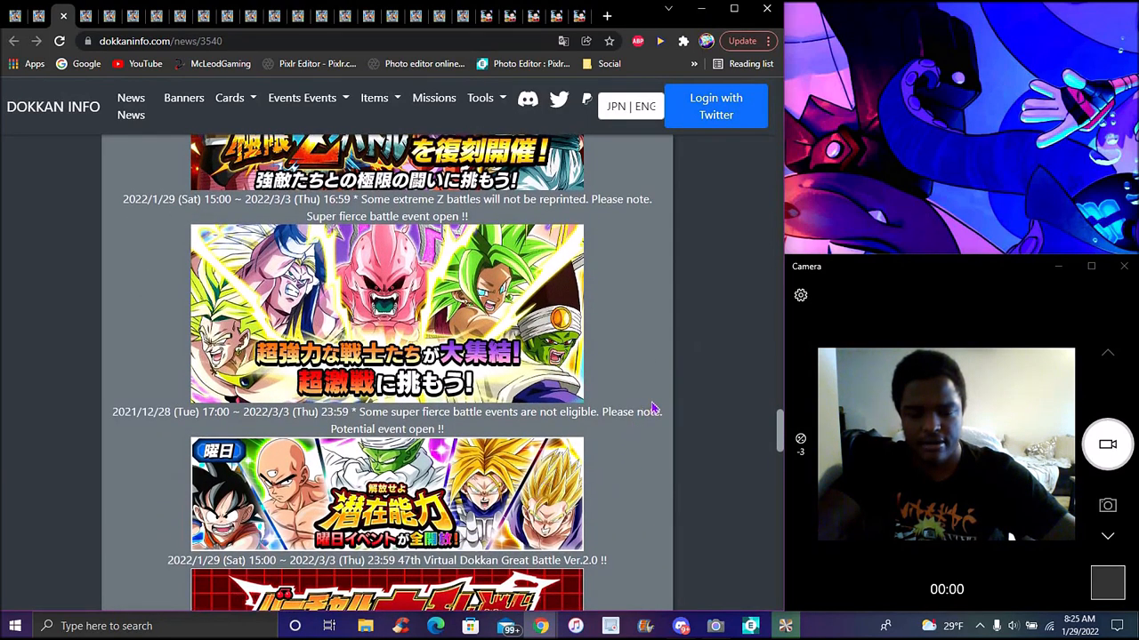
scroll("down", 3)
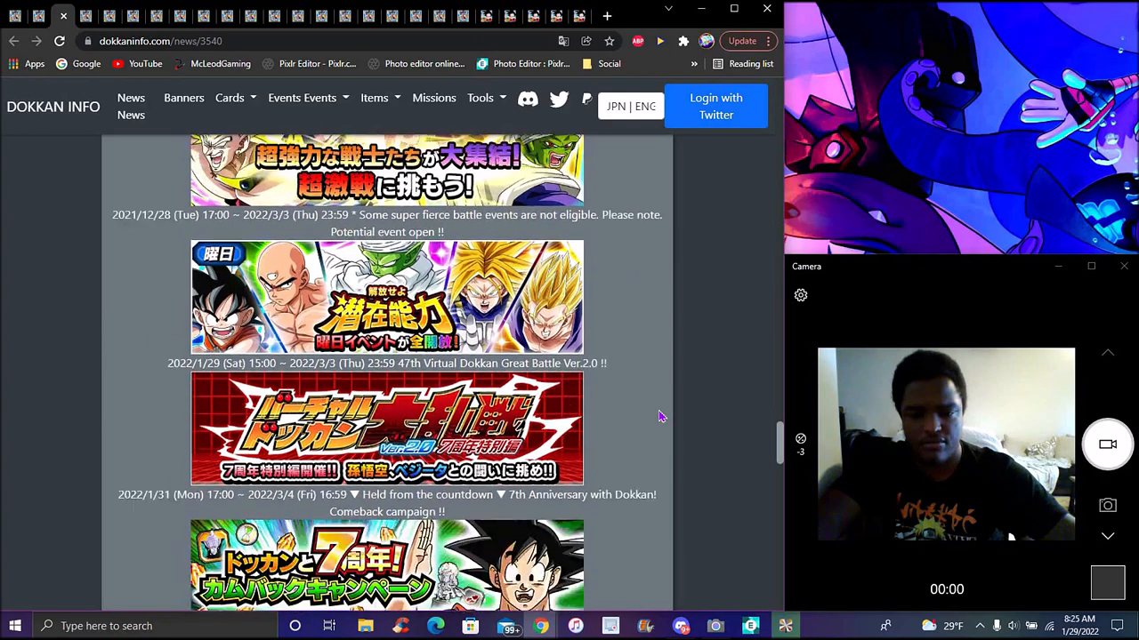
scroll("down", 3)
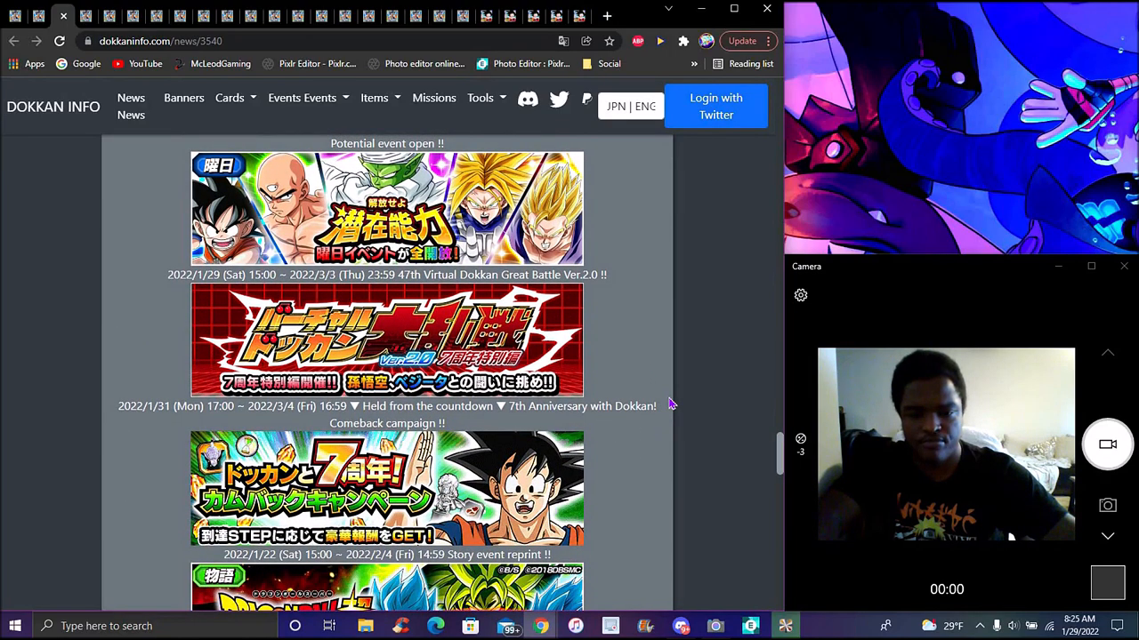
scroll("down", 3)
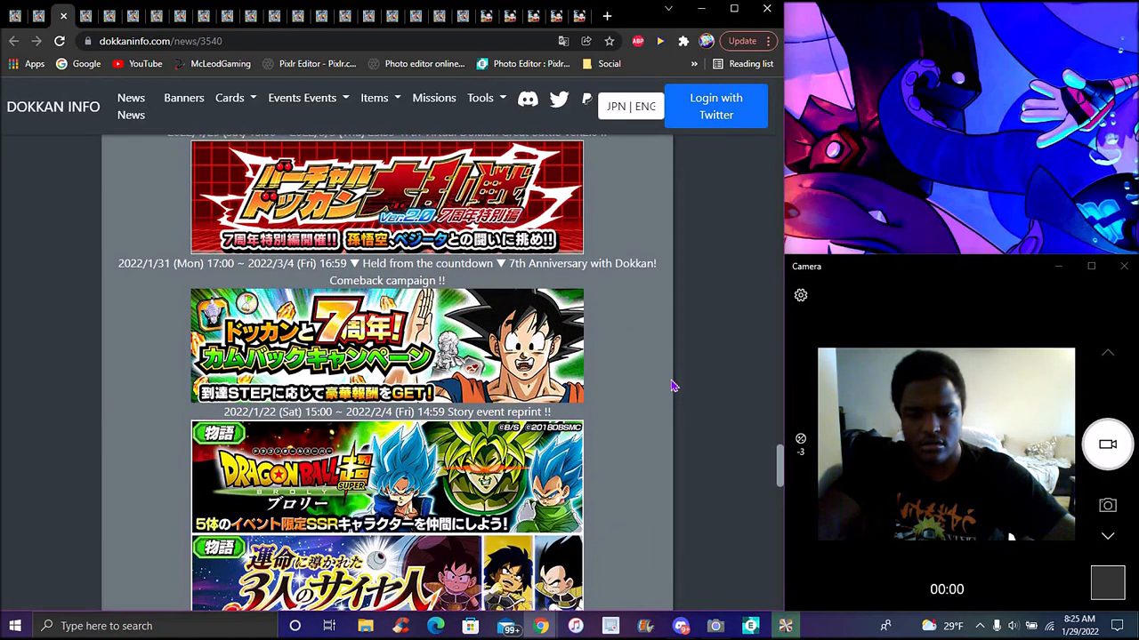
scroll("up", 3)
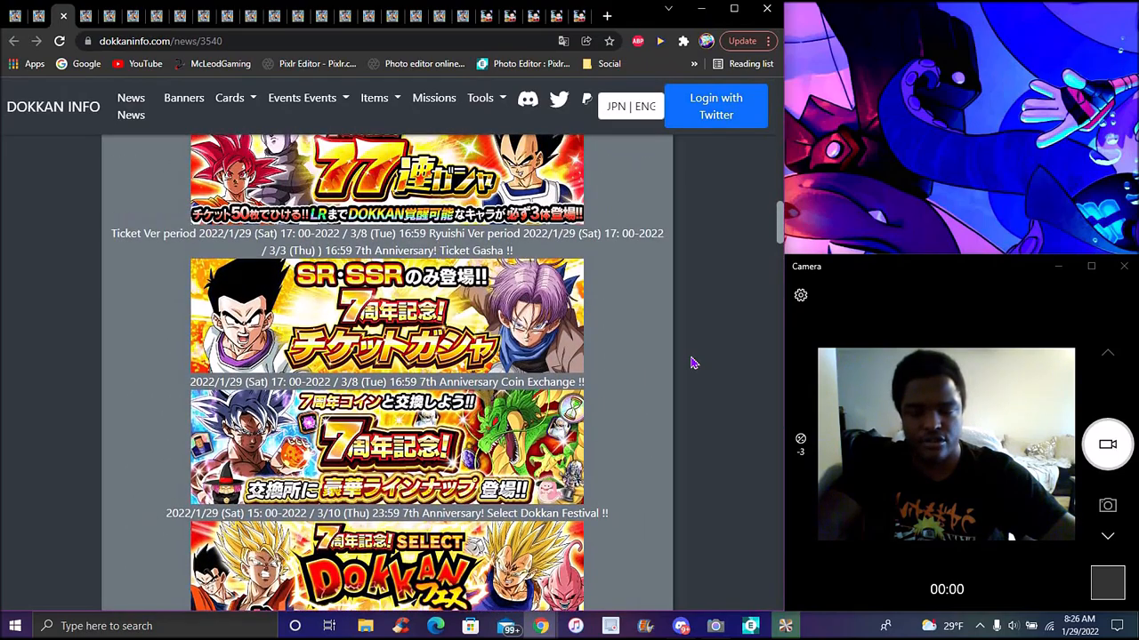
scroll("up", 3)
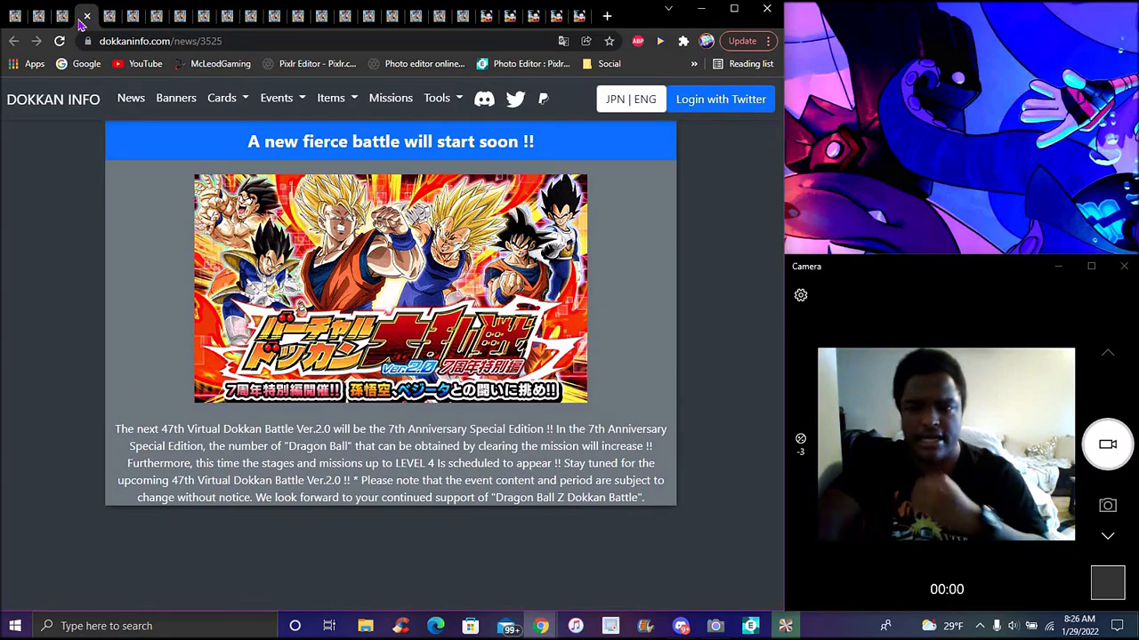
Switch to the news/3522 tab on the 7th Anniversary Coin exchange lineup
left_click(109, 16)
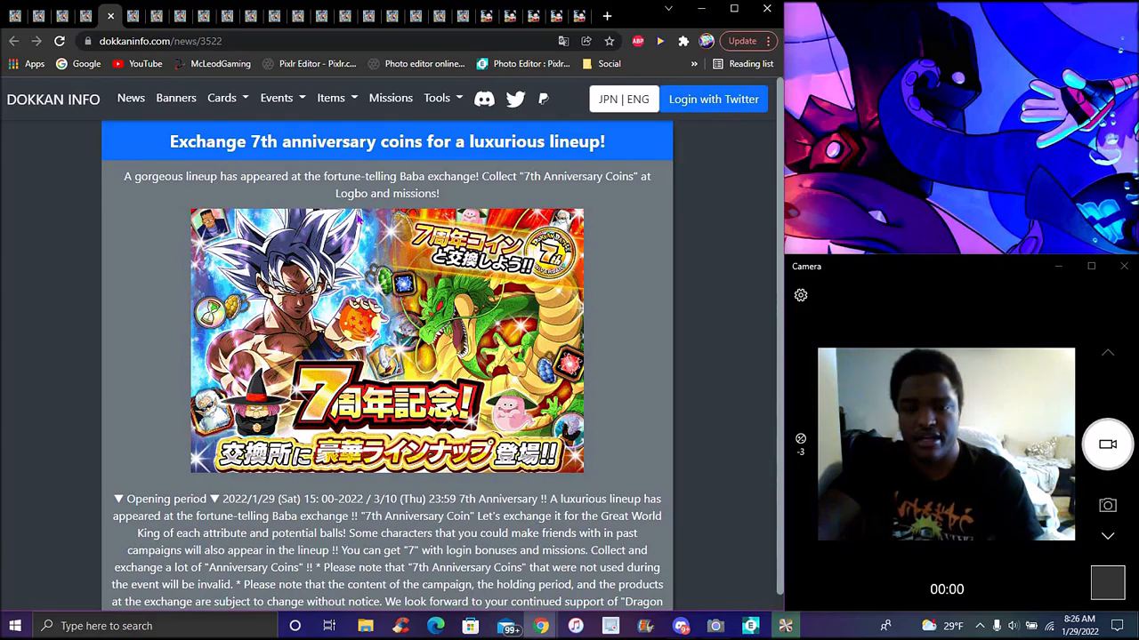
mouse_move(365, 231)
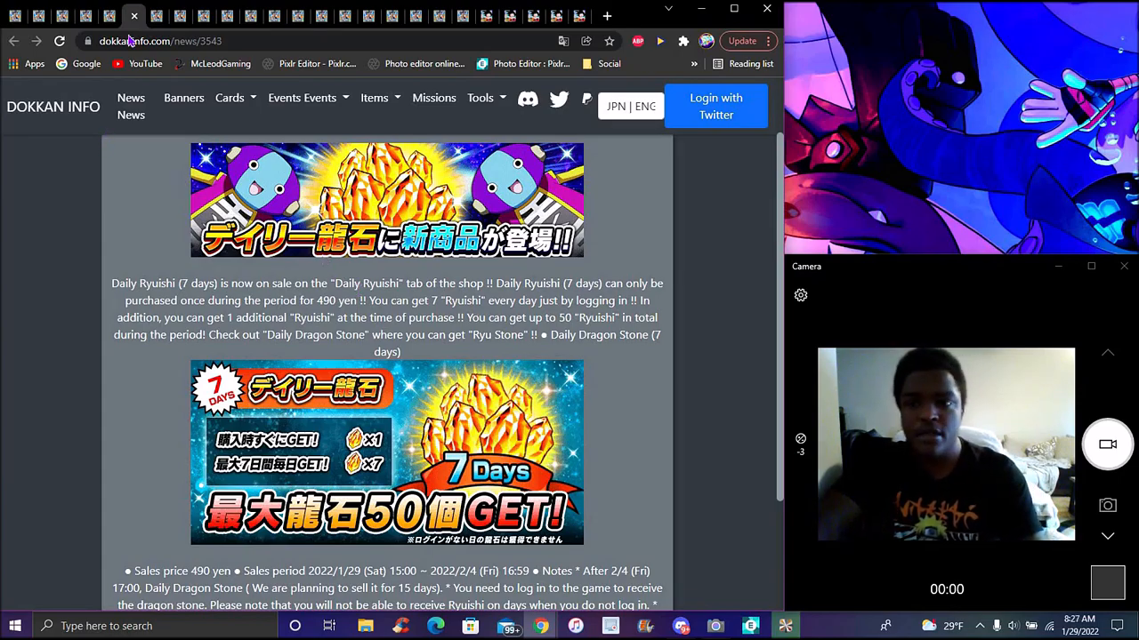
Go past the team mission rewards news to the Goku and Vegeta skill ball event news
left_click(156, 16)
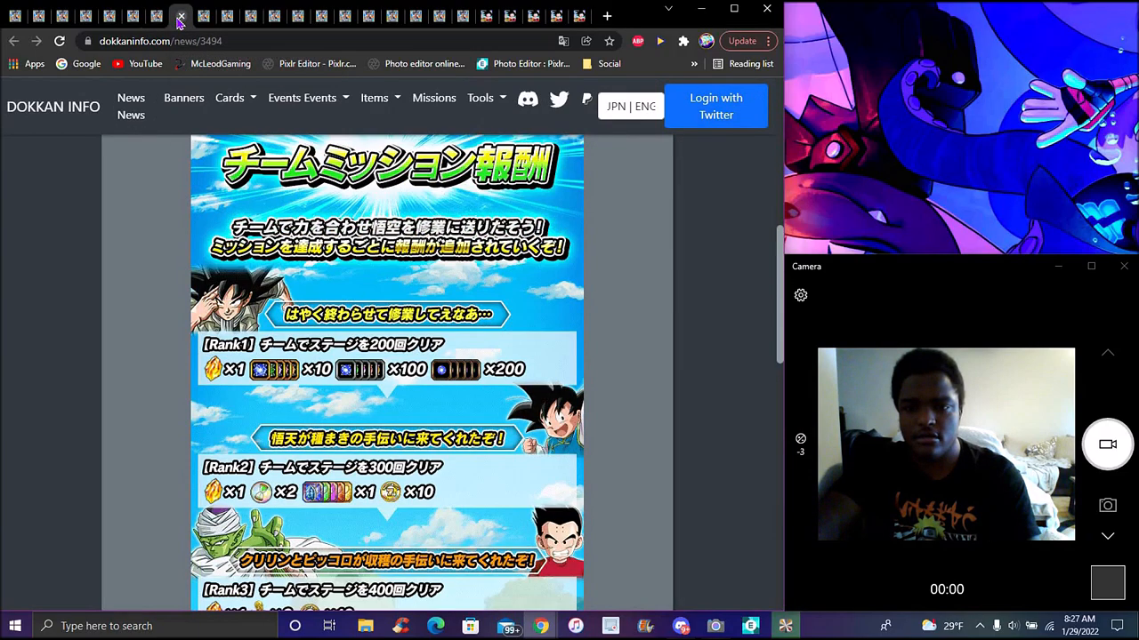
left_click(179, 16)
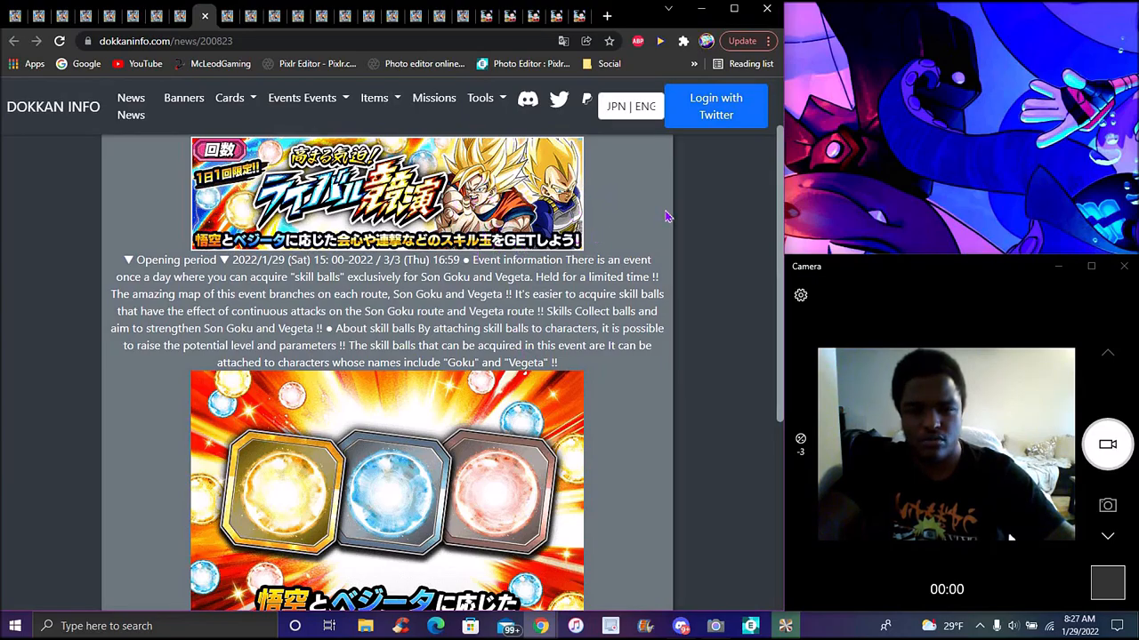
mouse_move(596, 240)
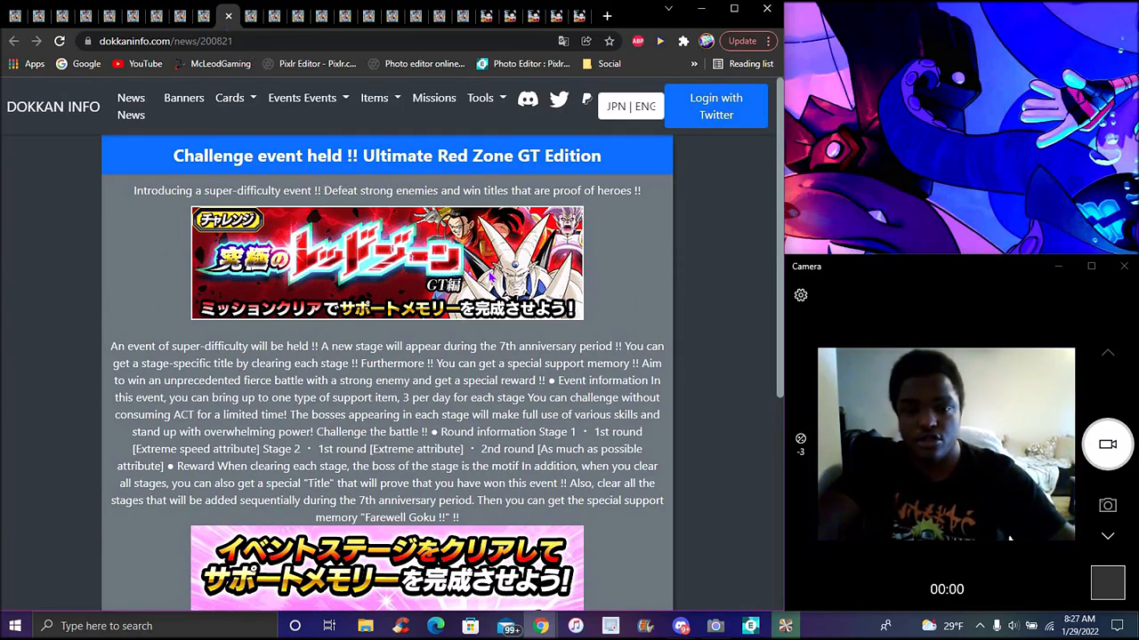
scroll("down", 3)
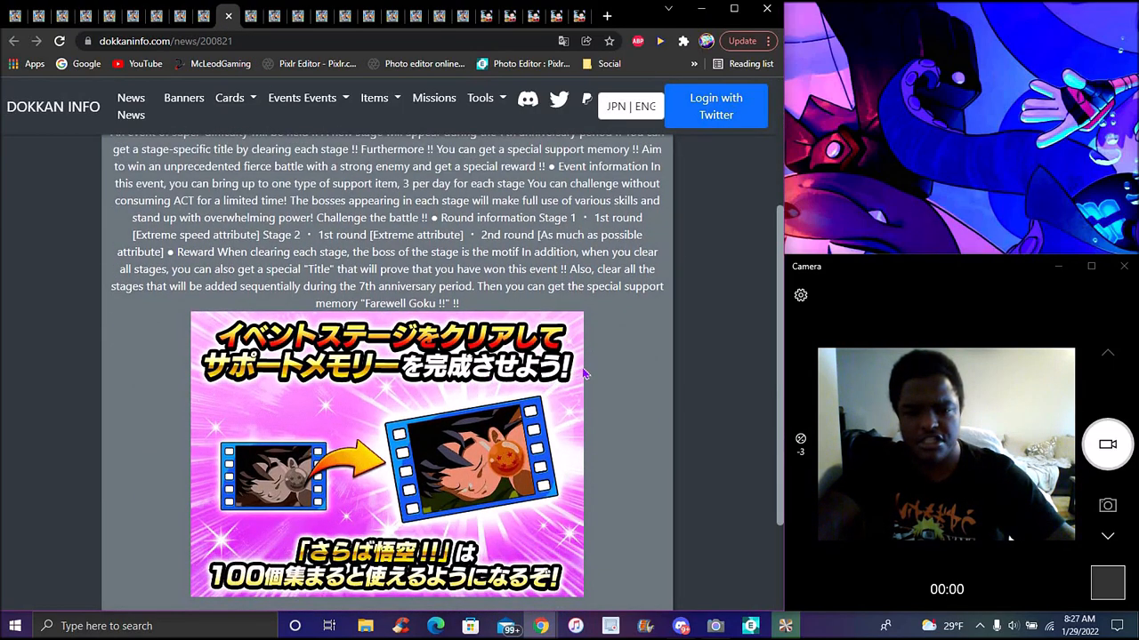
scroll("down", 3)
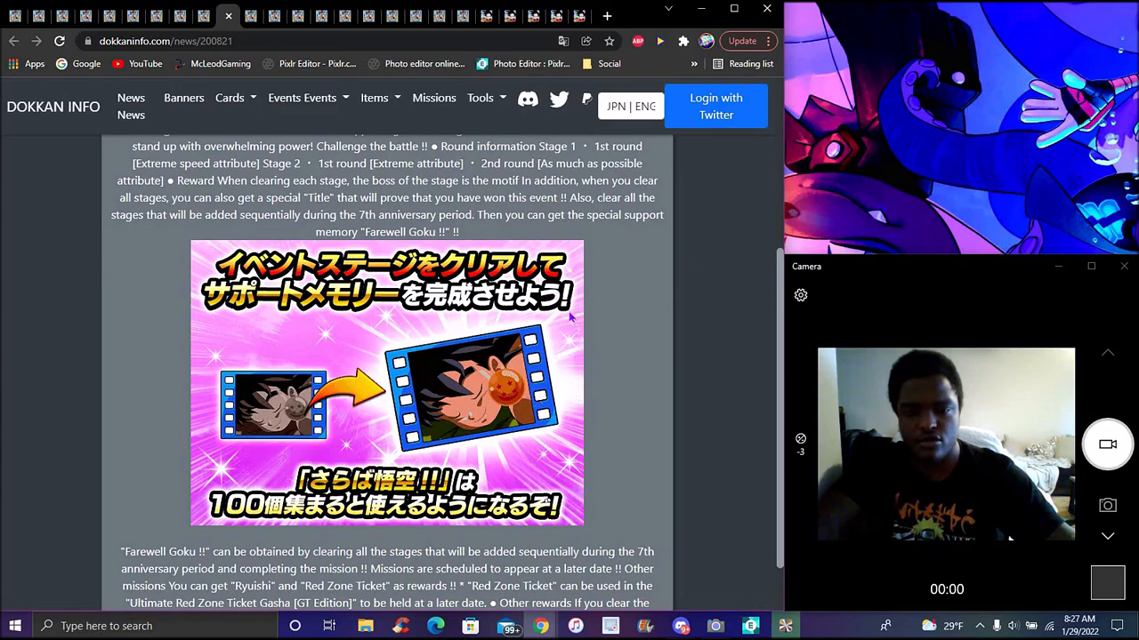
mouse_move(697, 312)
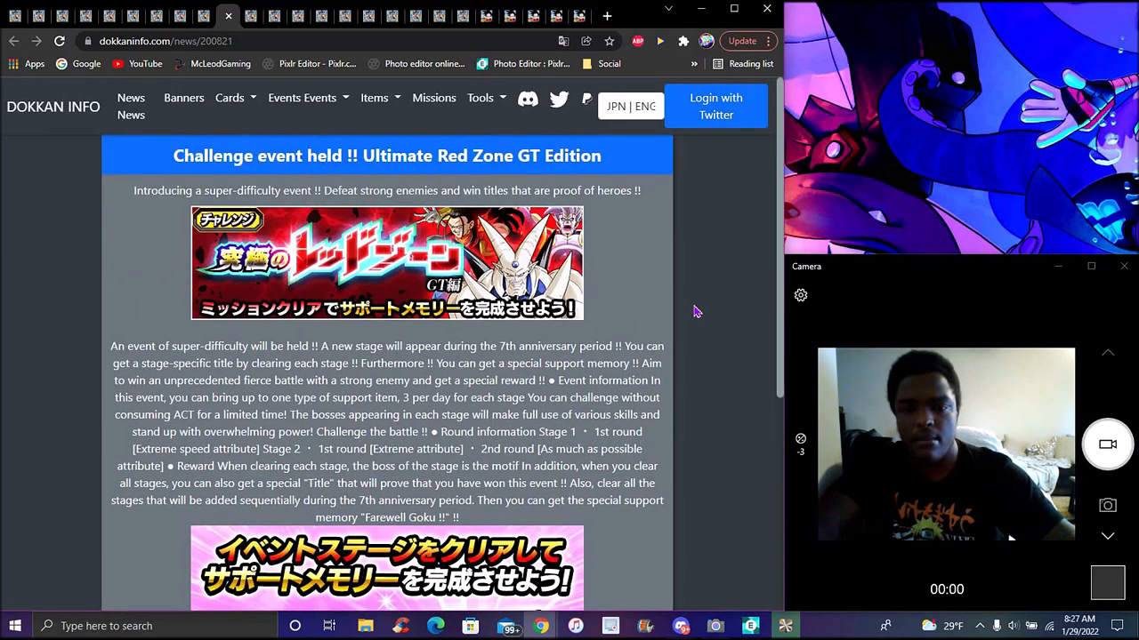
scroll("down", 3)
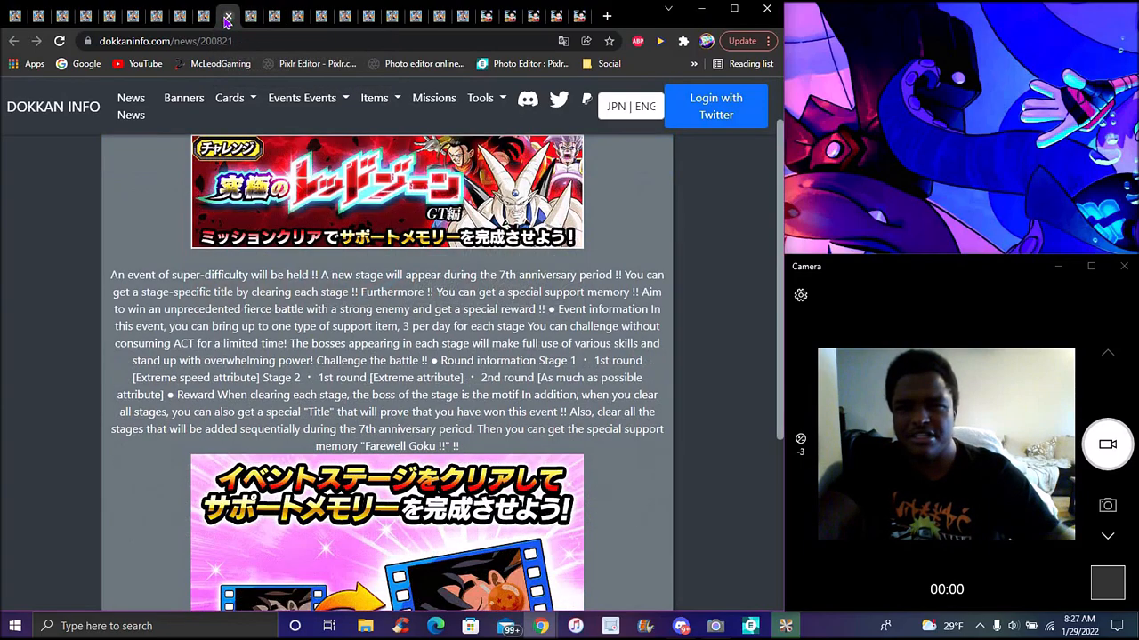
scroll("down", 3)
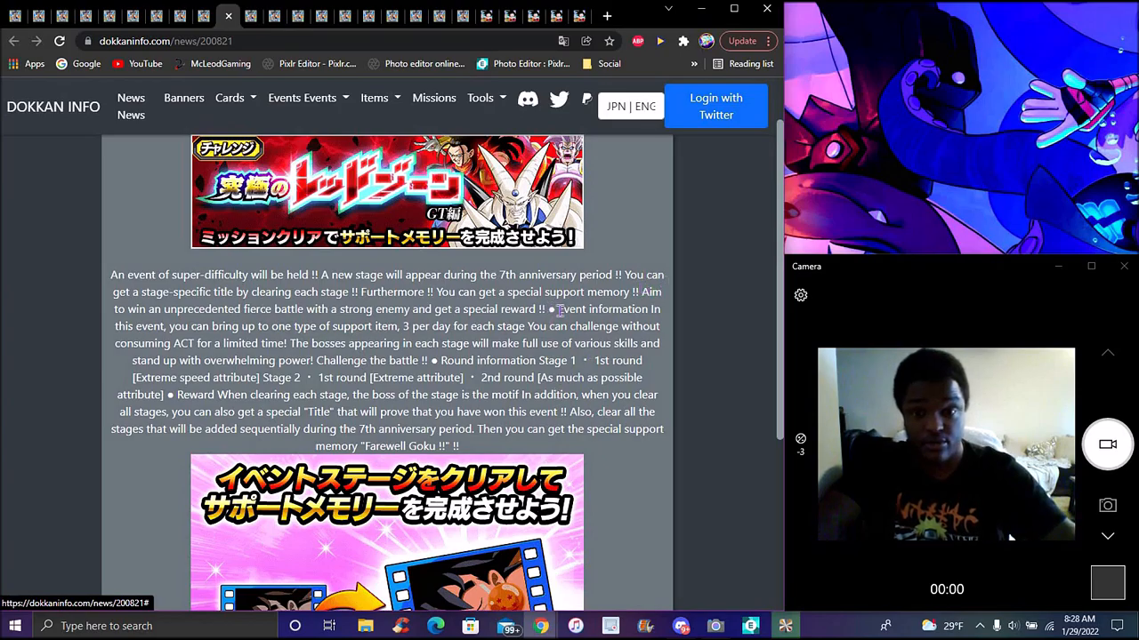
scroll("down", 3)
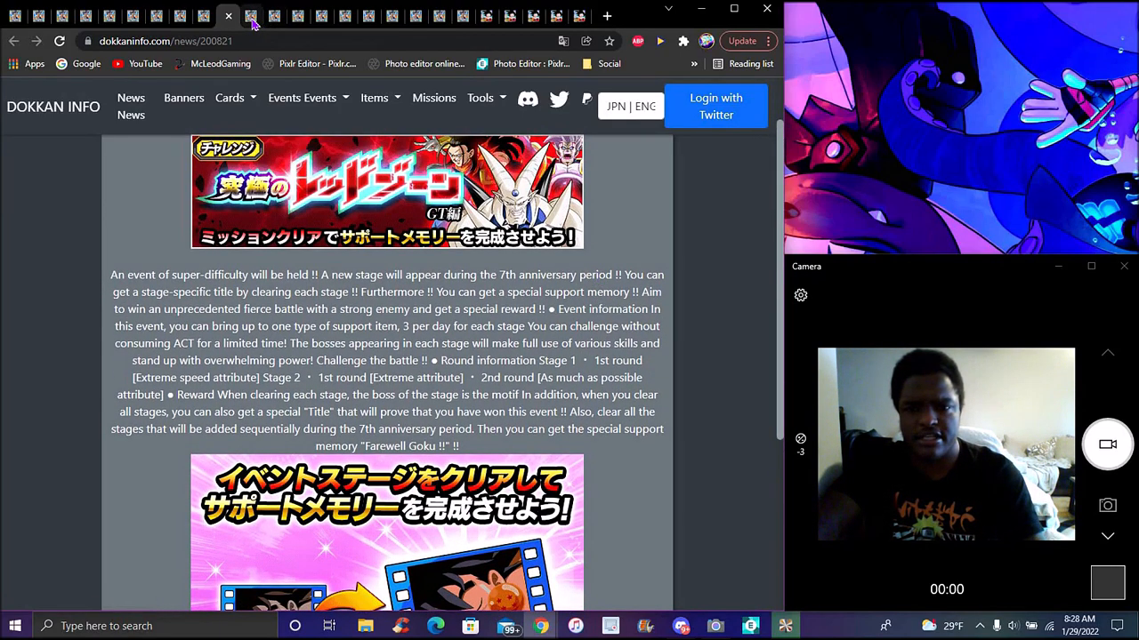
left_click(252, 16)
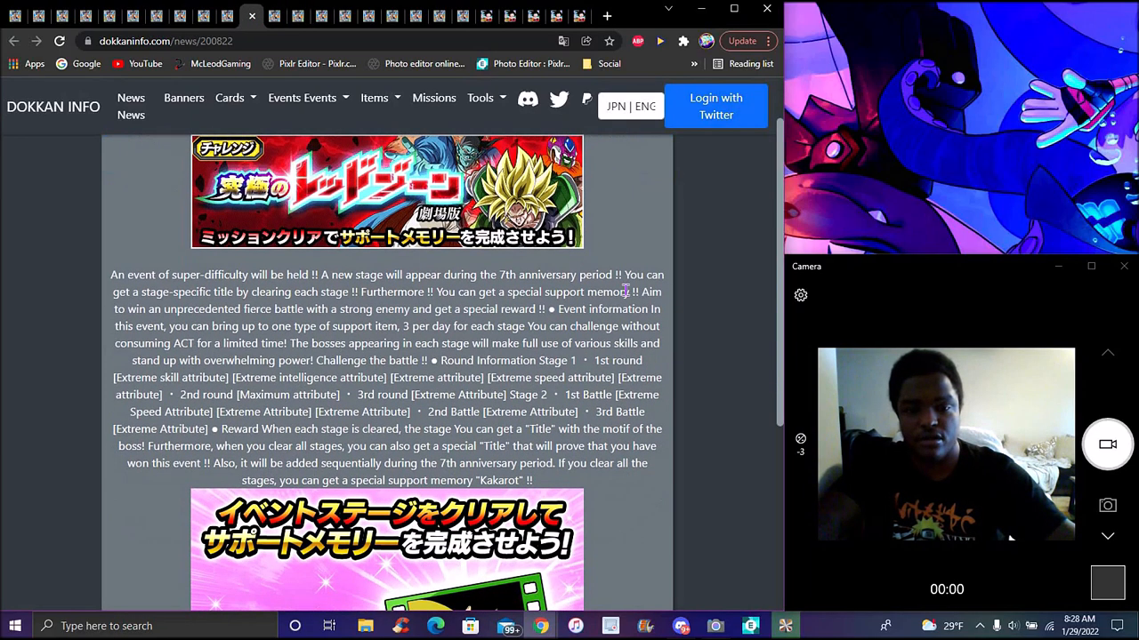
Scroll the Select Dokkan Festival article, then move to the next anniversary news tab
scroll("down", 3)
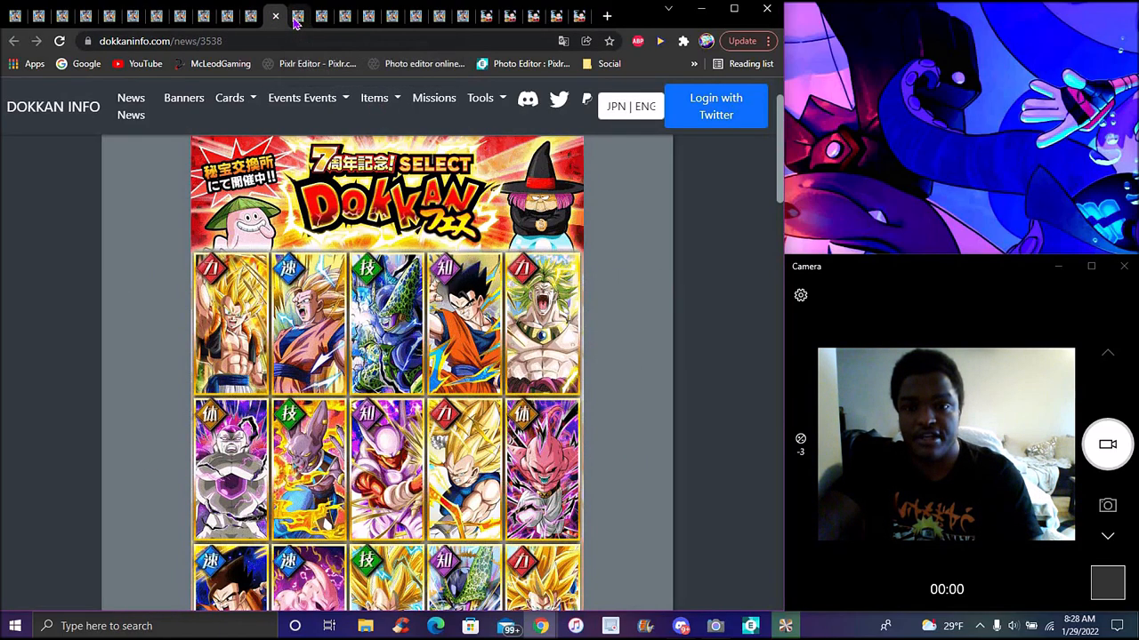
left_click(298, 16)
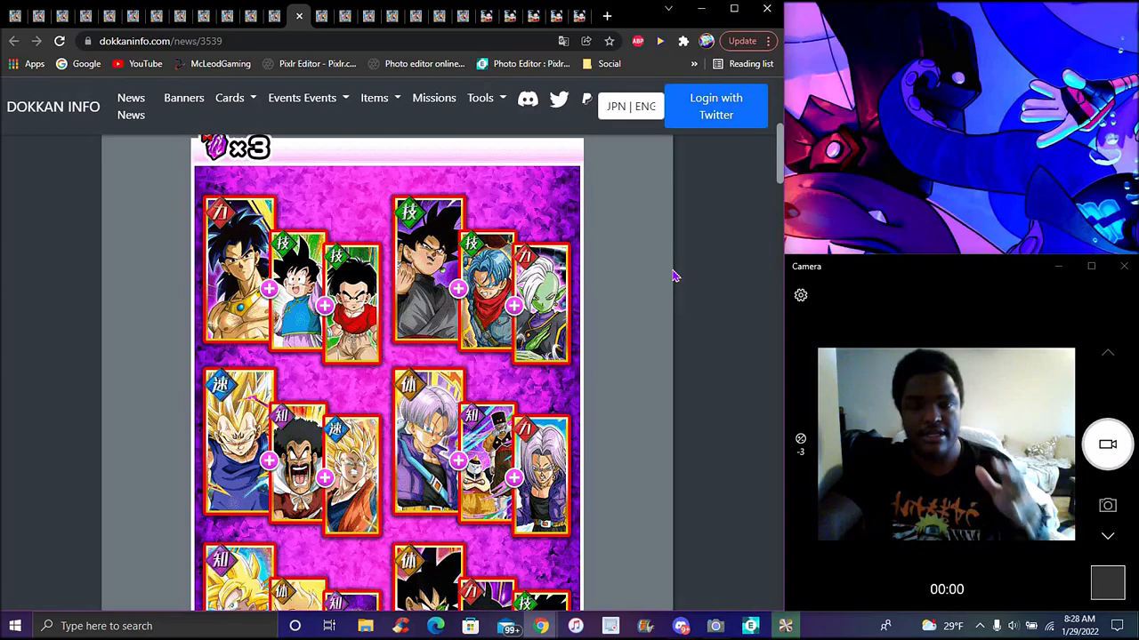
mouse_move(603, 165)
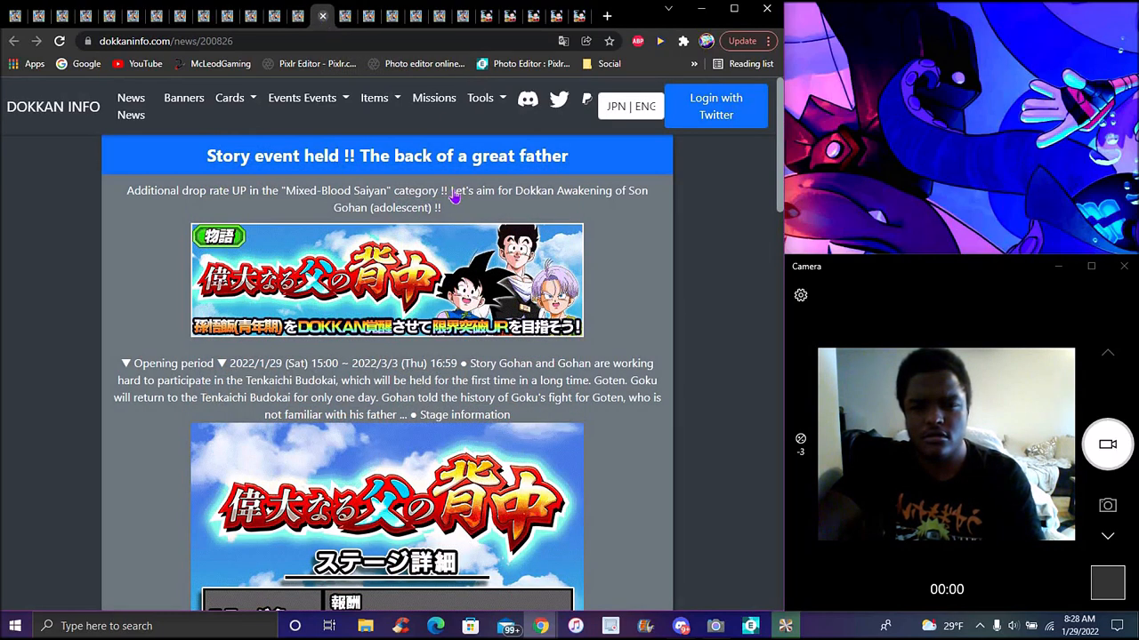
Read down through the Gohan 'The back of a great father' story event details
scroll("down", 3)
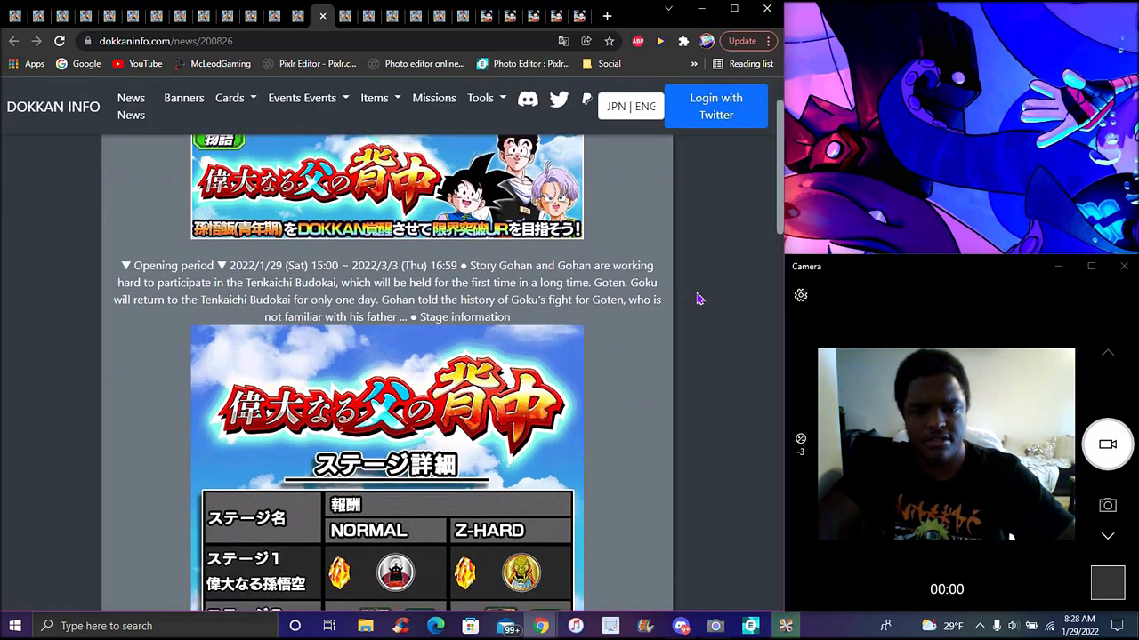
scroll("down", 3)
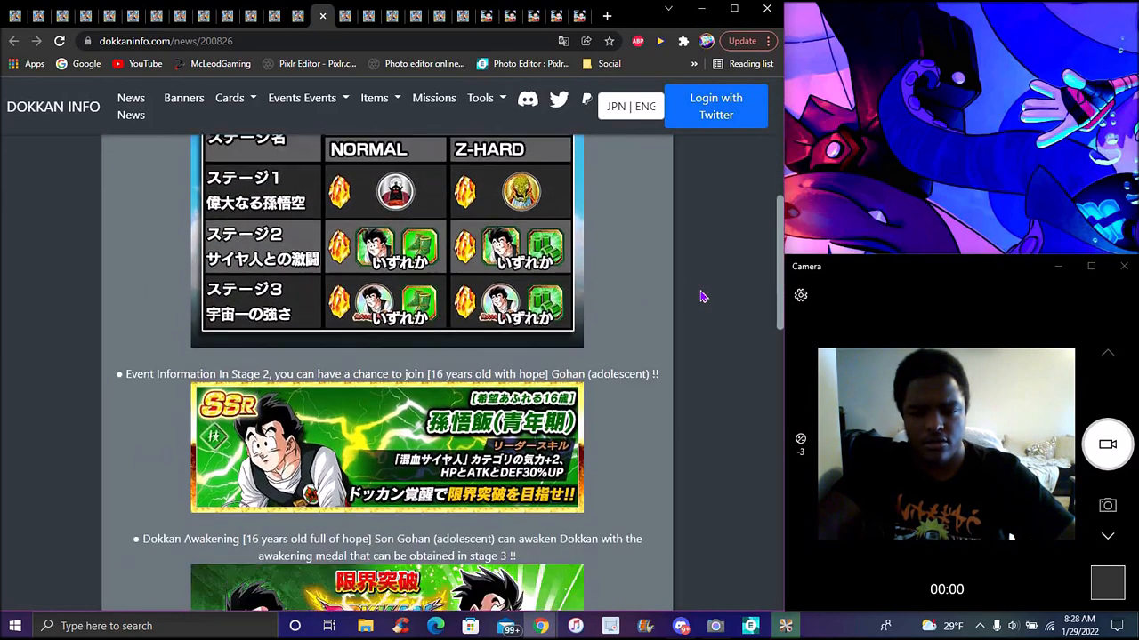
scroll("down", 3)
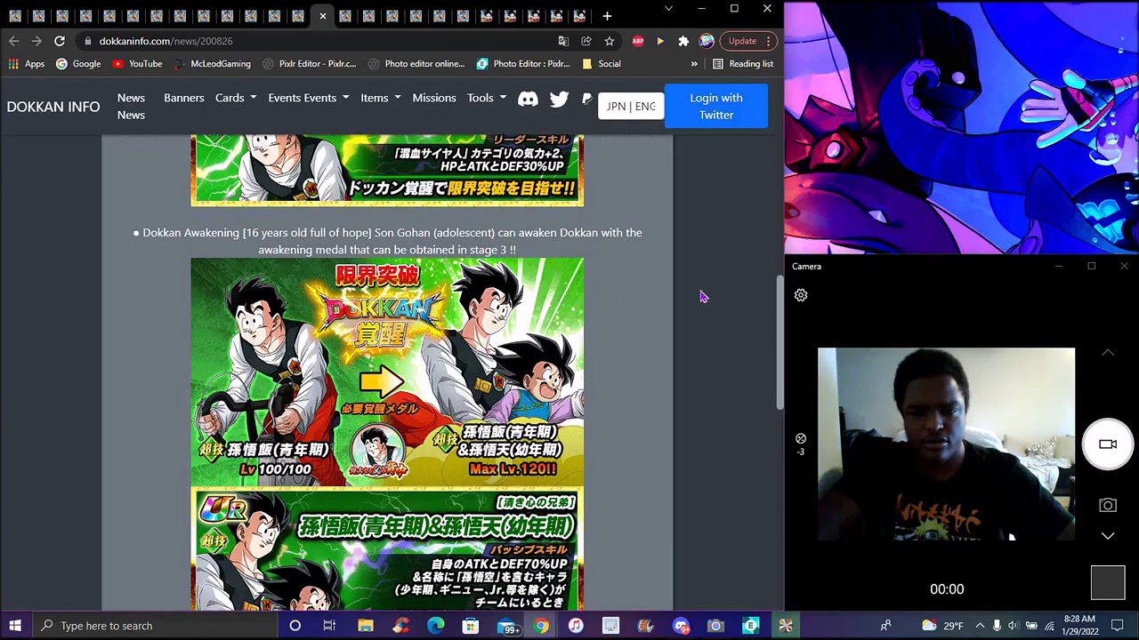
scroll("down", 3)
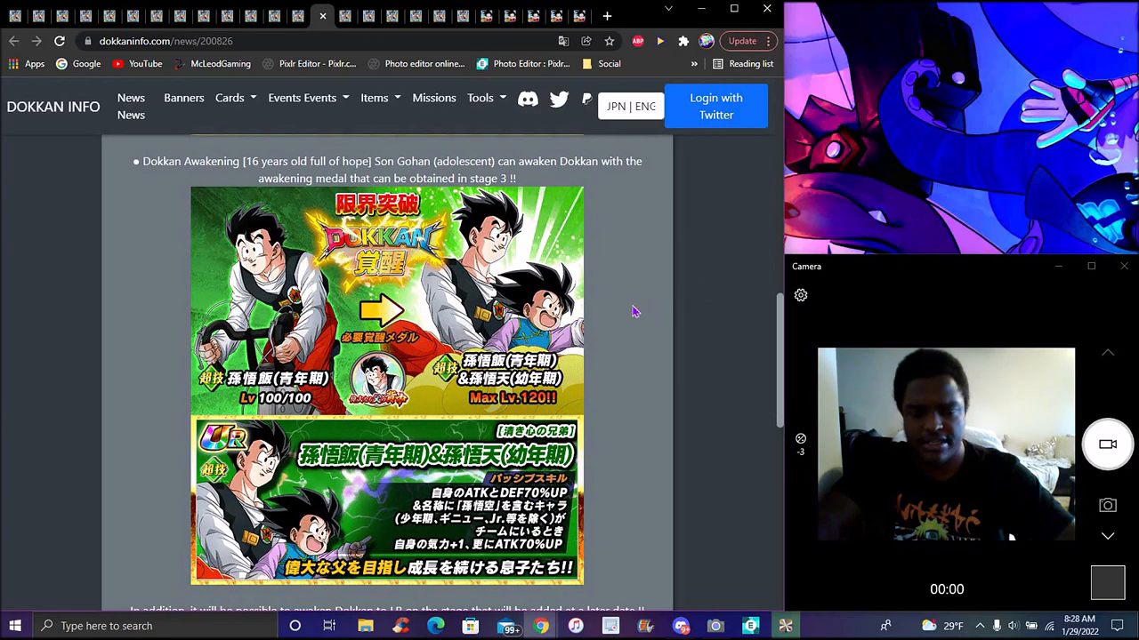
scroll("down", 3)
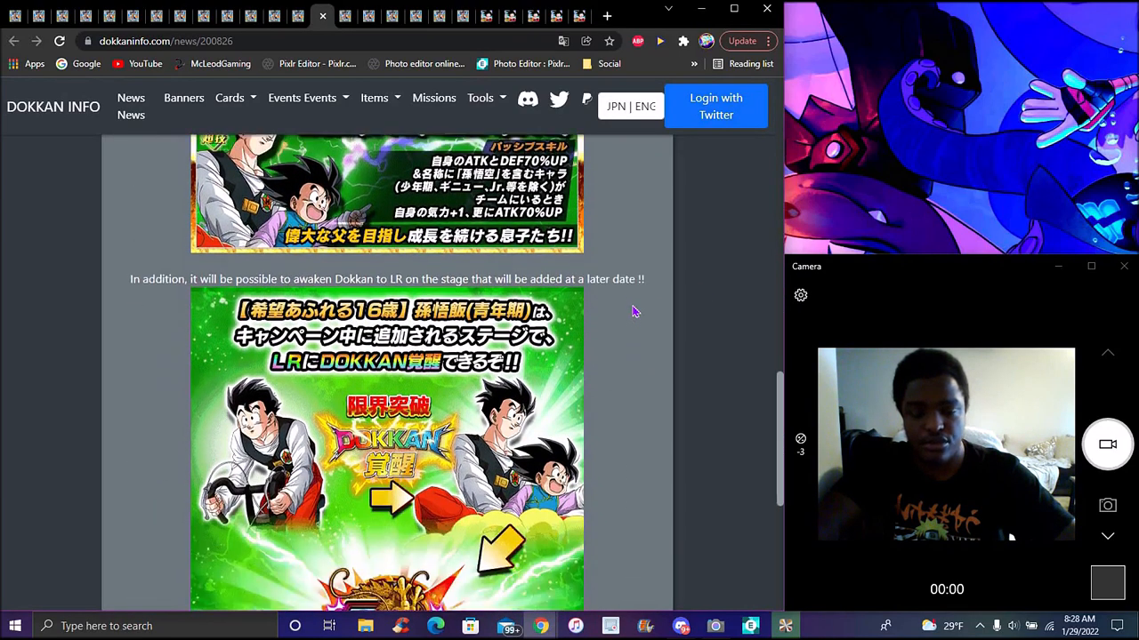
scroll("down", 3)
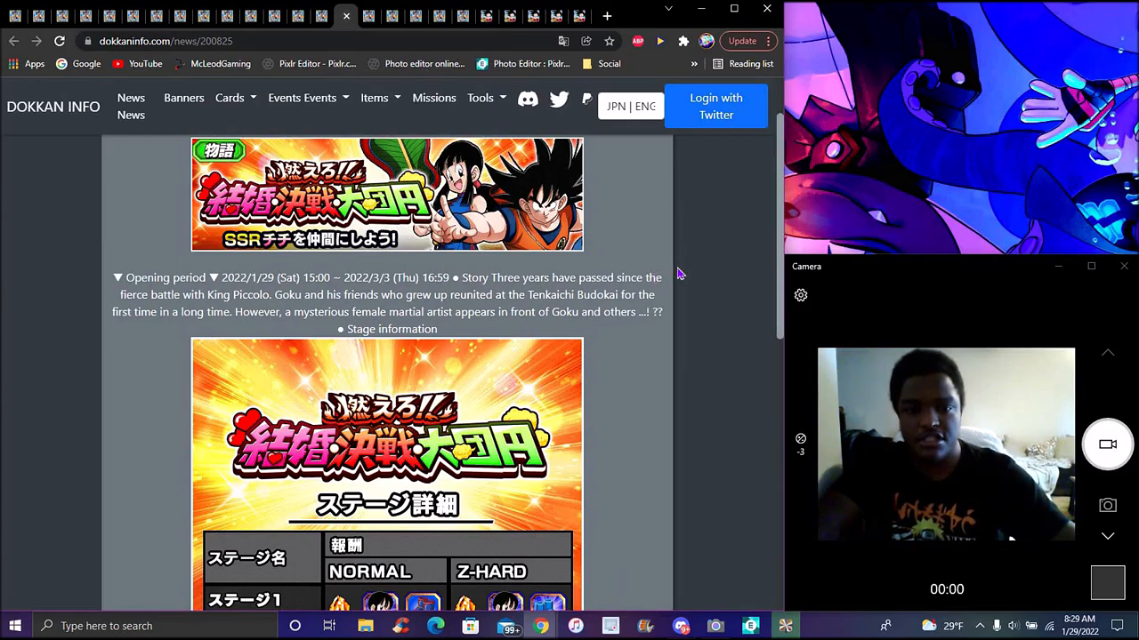
Scroll down the stage event news page
scroll("down", 3)
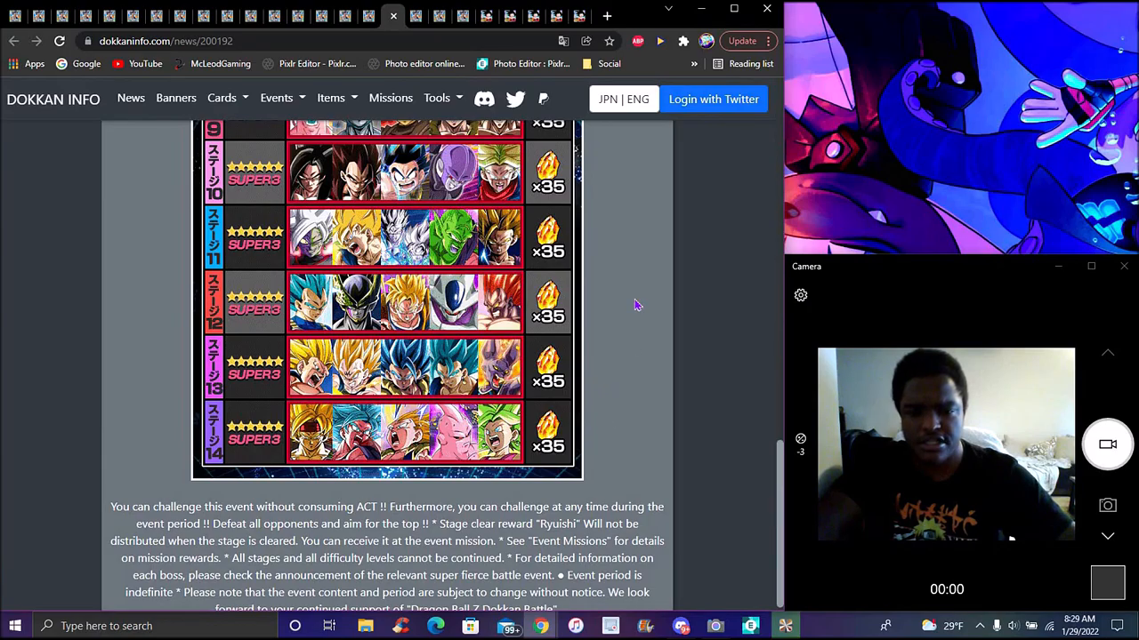
mouse_move(415, 16)
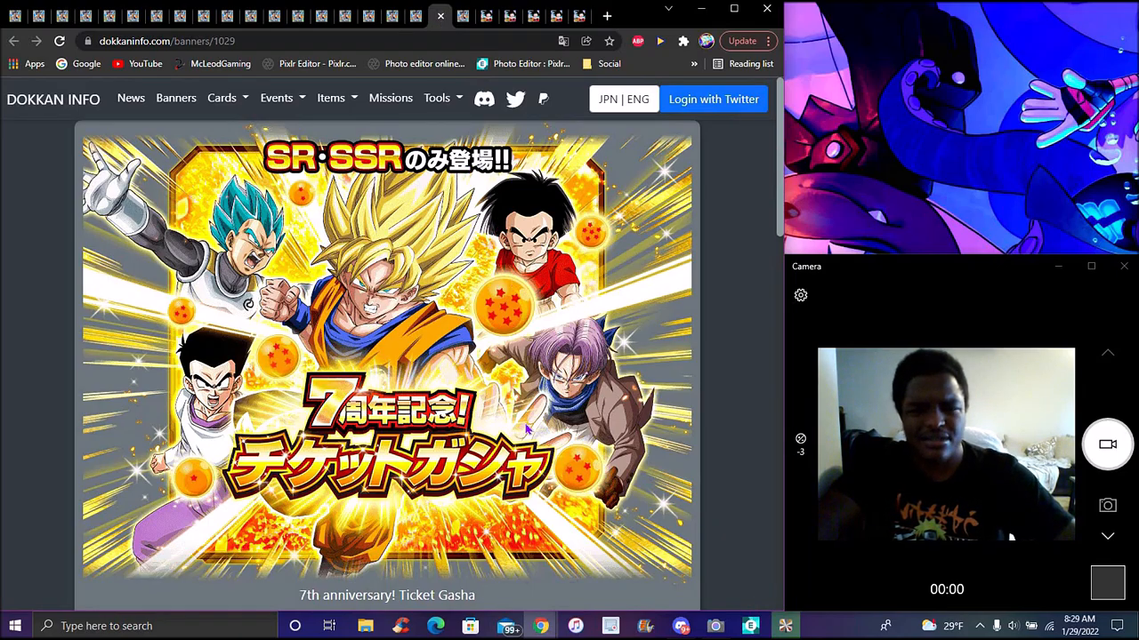
Scroll through the Ticket Gasha RATES and FEATURED sections, then back up a little
scroll("down", 3)
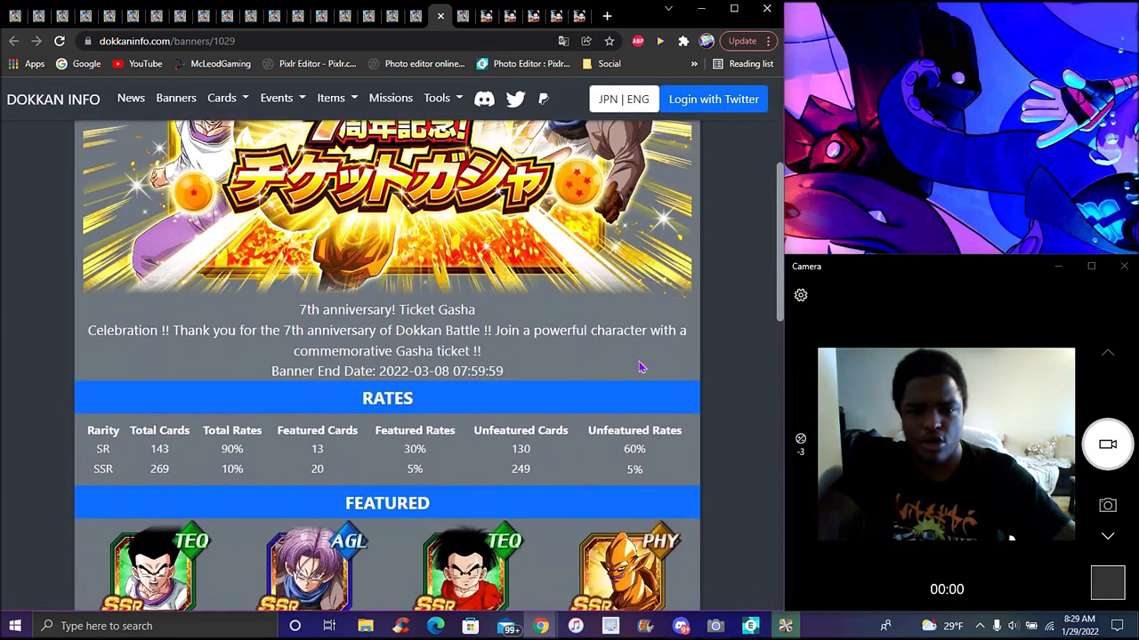
scroll("down", 3)
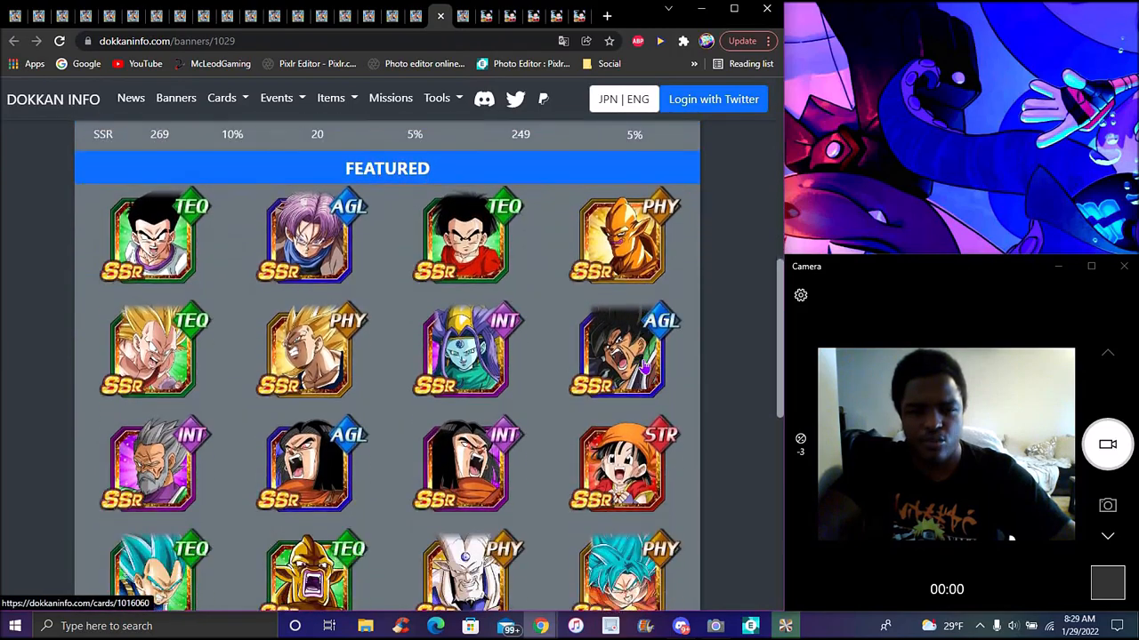
scroll("down", 3)
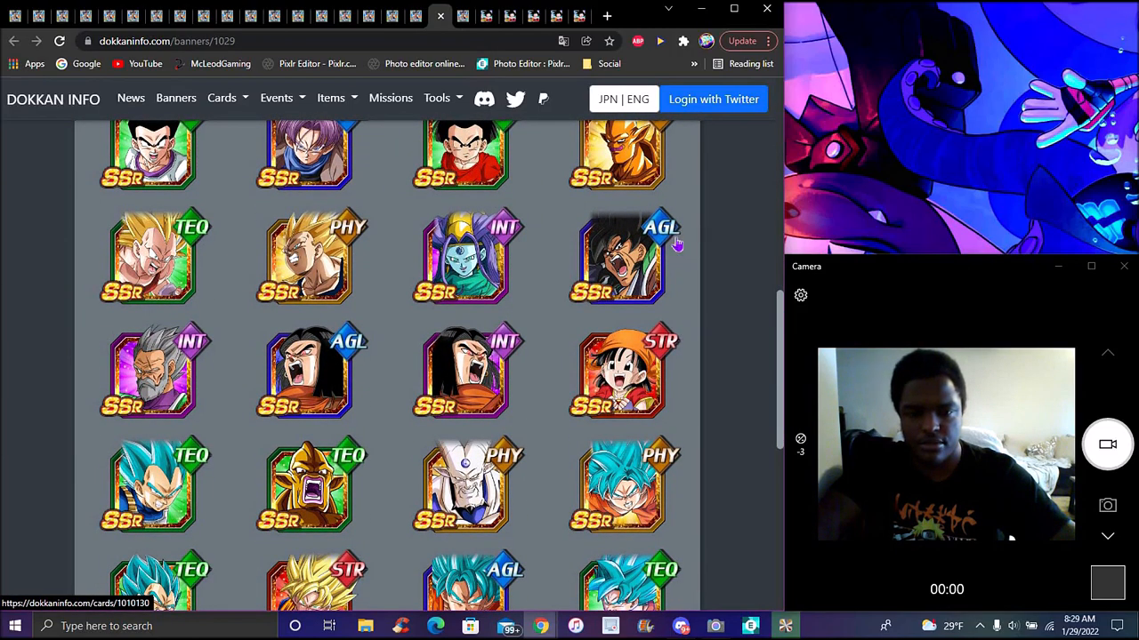
scroll("down", 3)
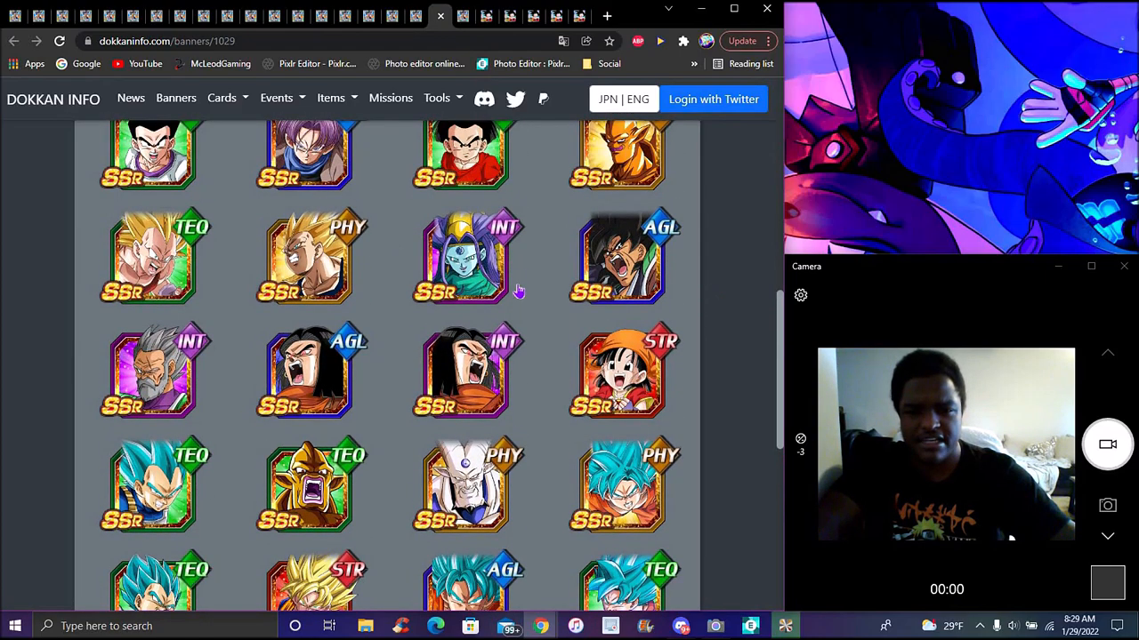
scroll("up", 3)
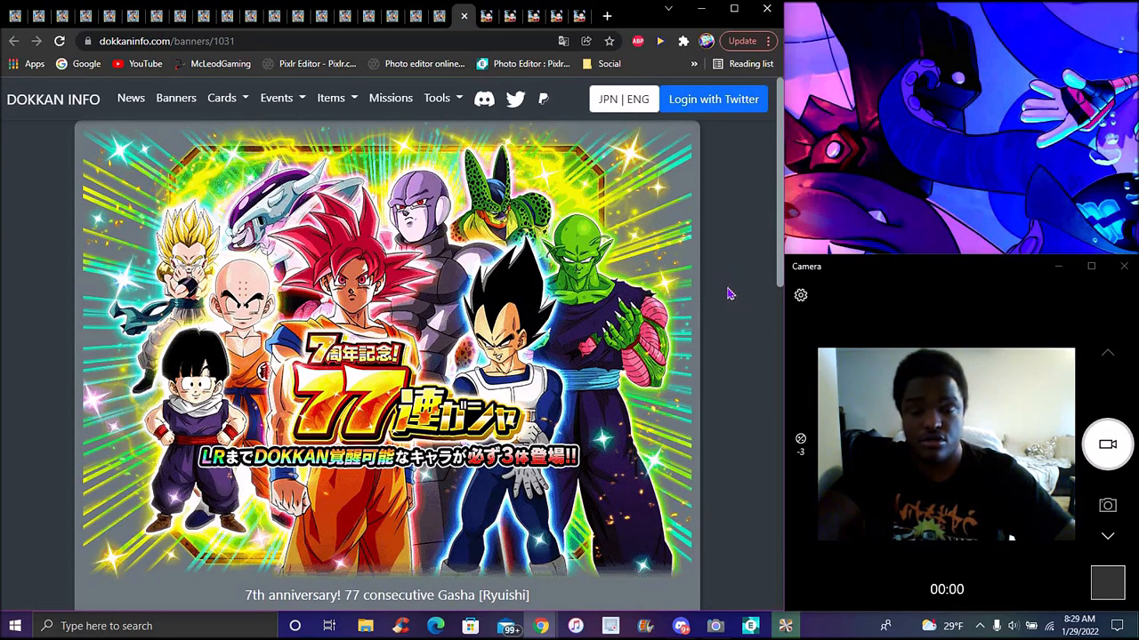
mouse_move(694, 250)
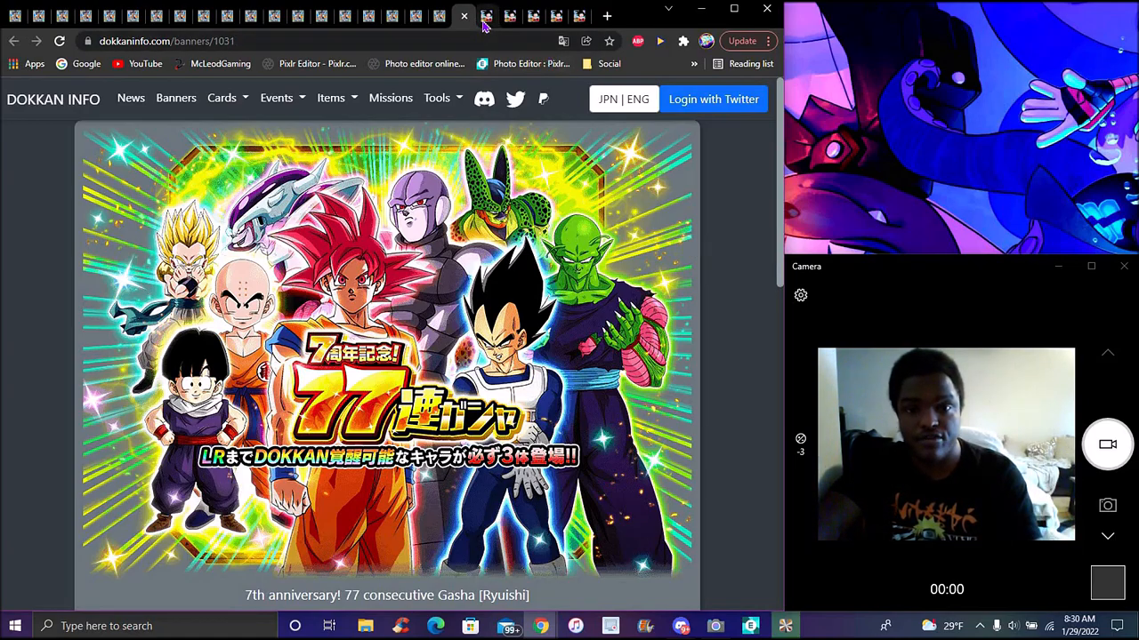
left_click(487, 16)
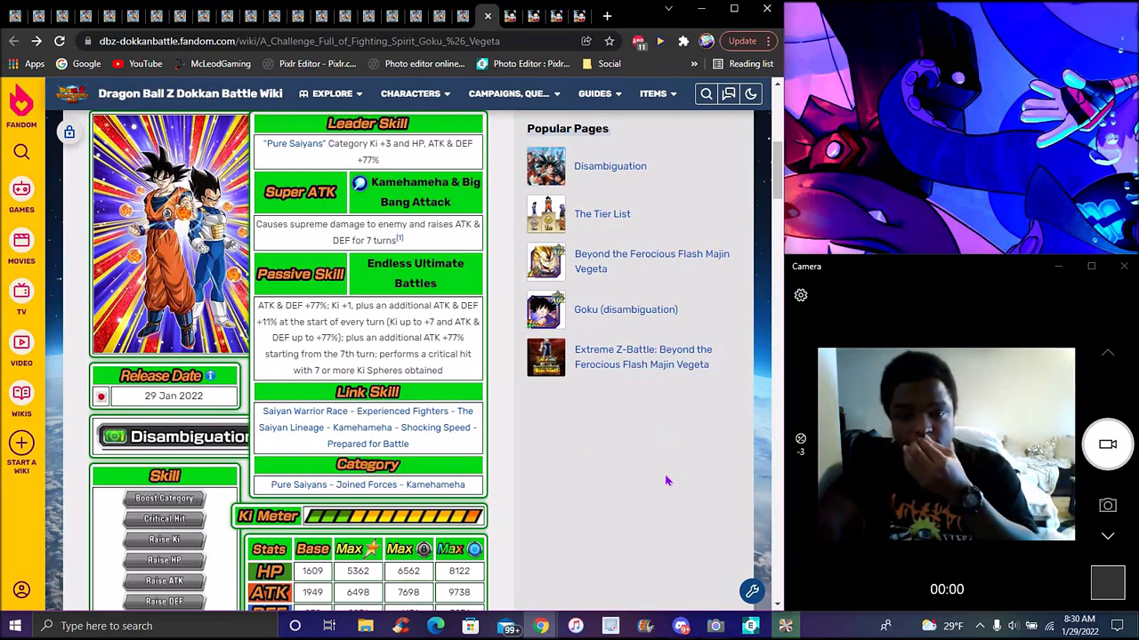
mouse_move(421, 391)
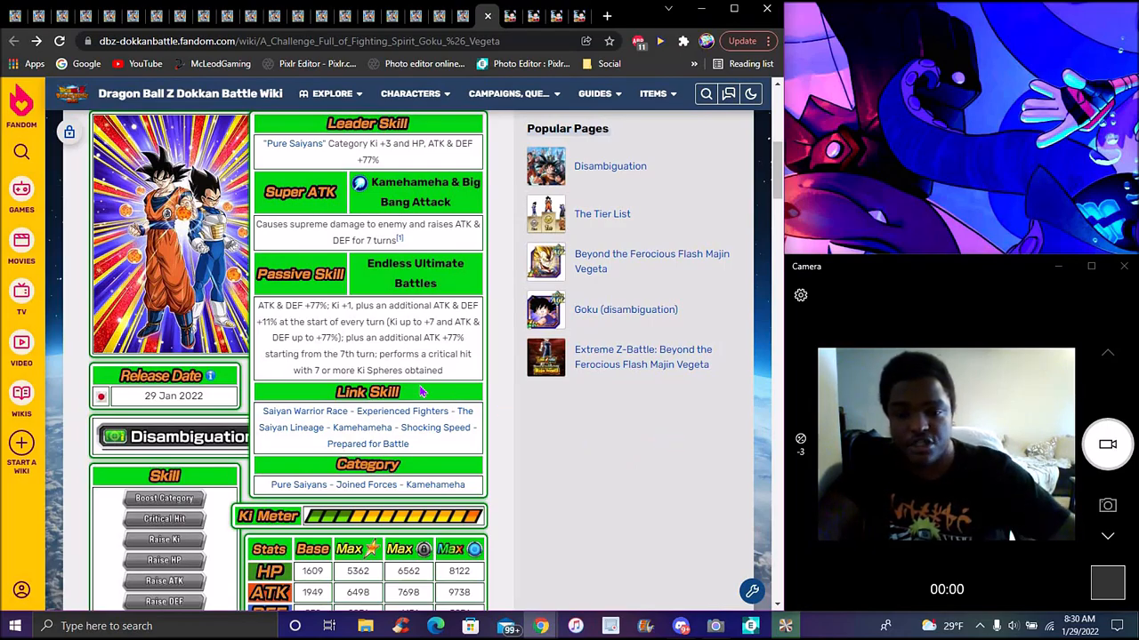
mouse_move(558, 417)
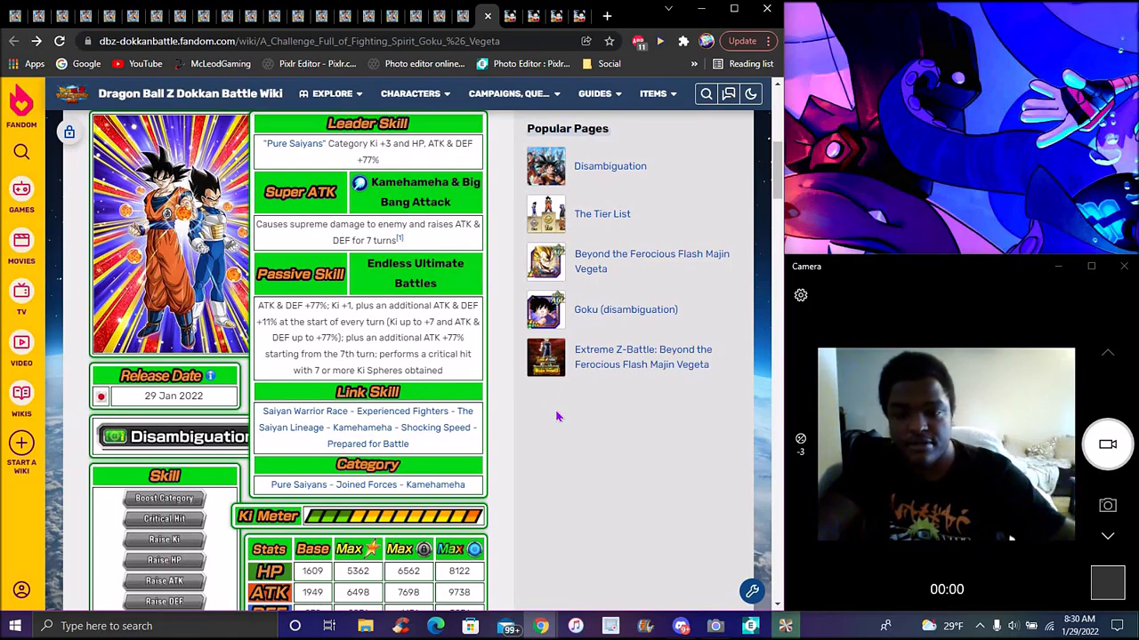
mouse_move(616, 469)
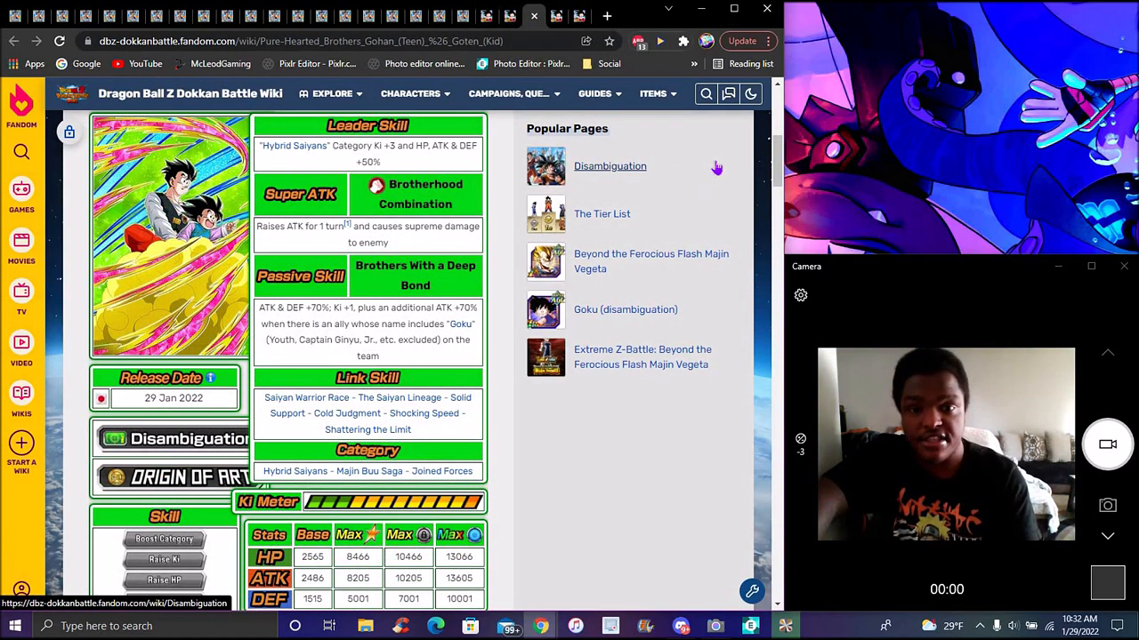
mouse_move(717, 166)
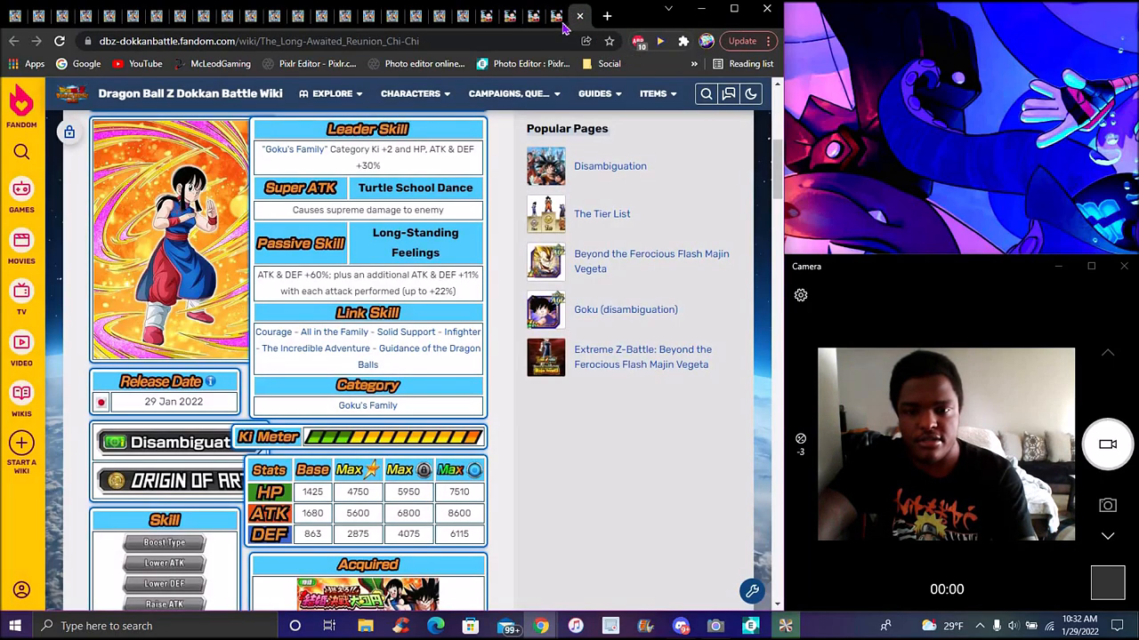
Switch to the wiki tab for The Long-Awaited Reunion Chi-Chi card page
left_click(557, 16)
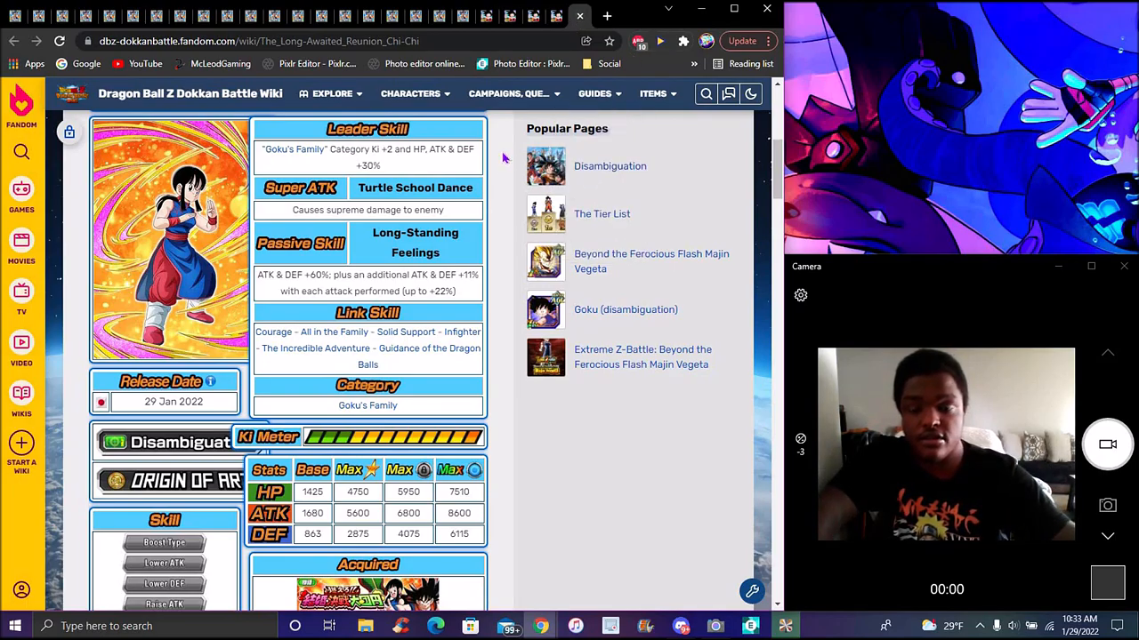
Return to the Dokkan Info news/3521 article announcing the Goku and Vegeta super fierce battle event
left_click(556, 16)
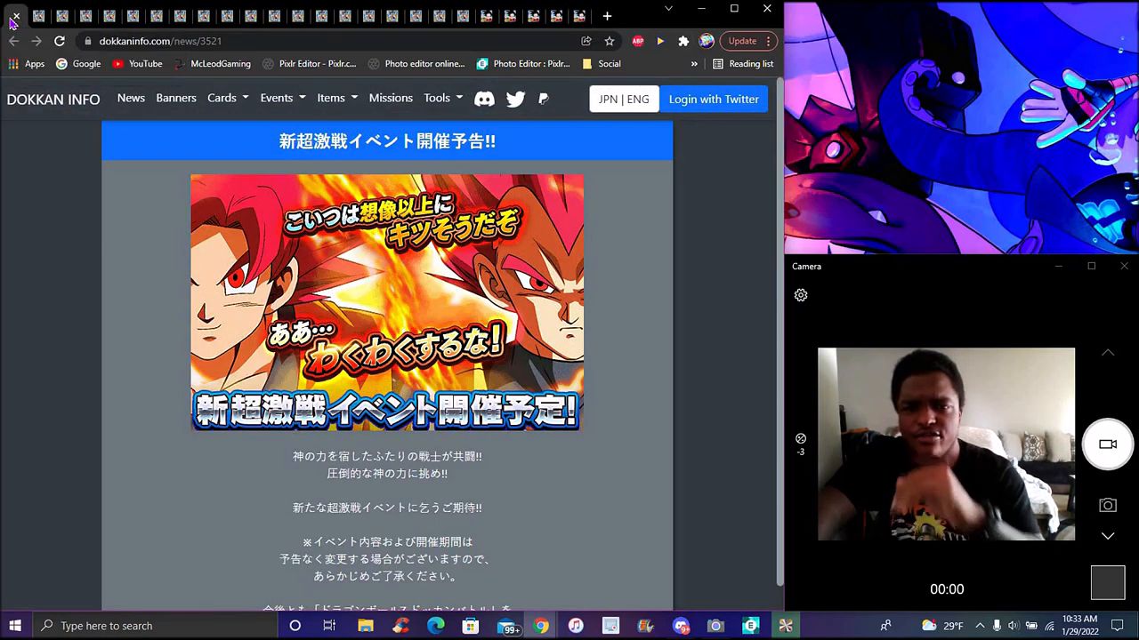
mouse_move(462, 16)
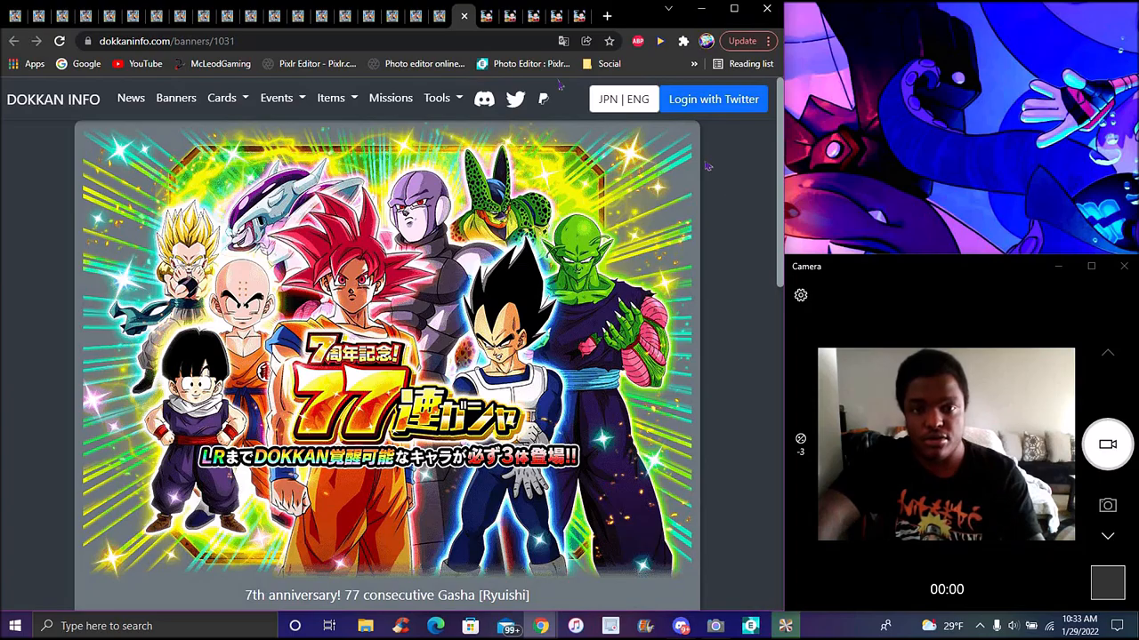
Switch to the wiki tab showing the Goku & Vegeta Fighting Spirit card page
left_click(486, 16)
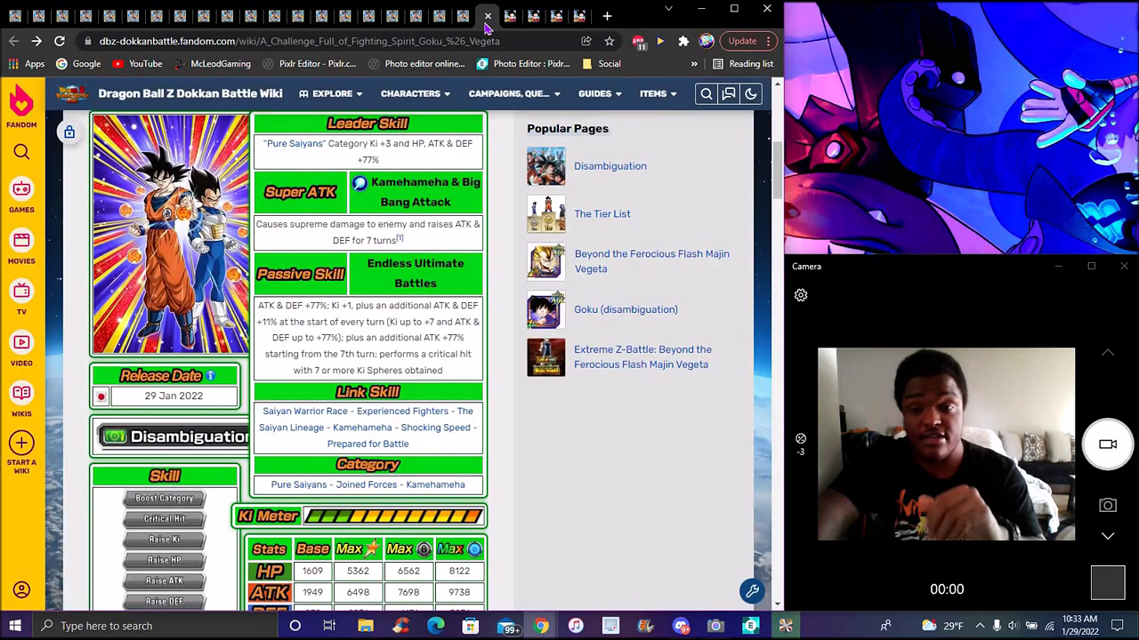